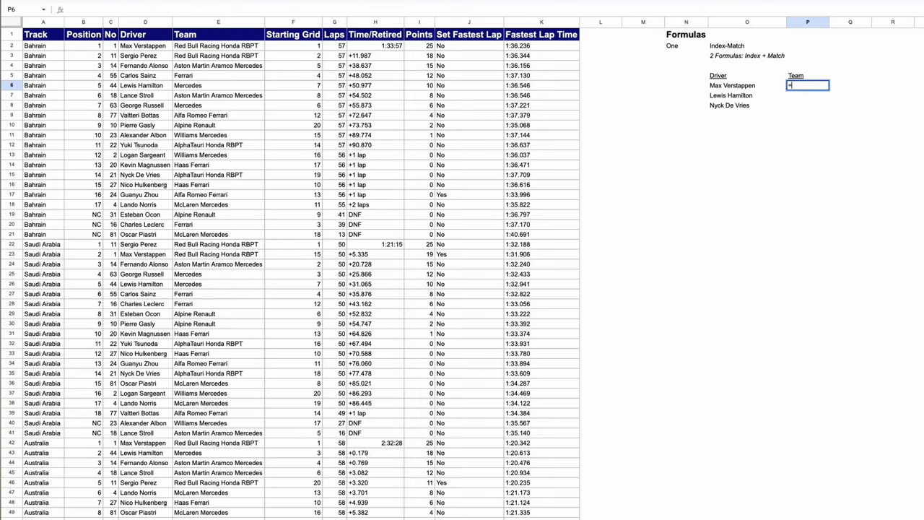
Enter an INDEX-MATCH formula returning each driver's team from the Team column.
text(=index()
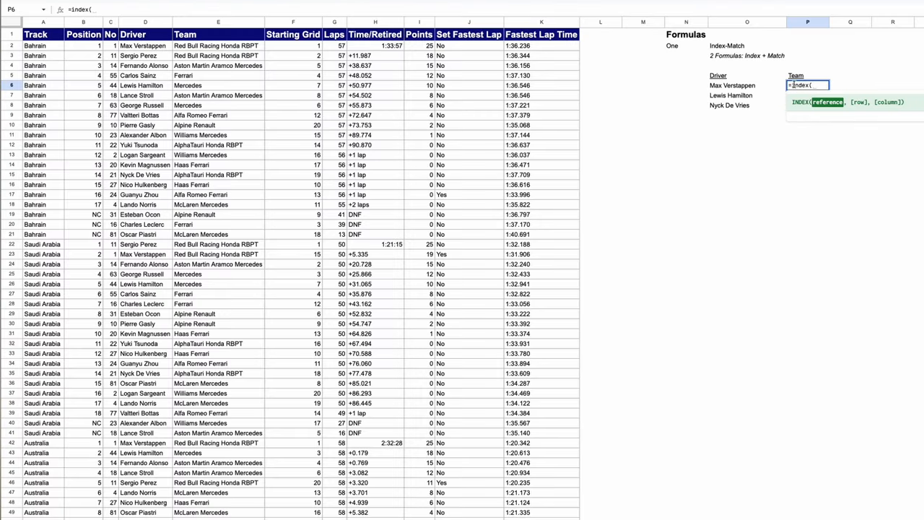
click(218, 22)
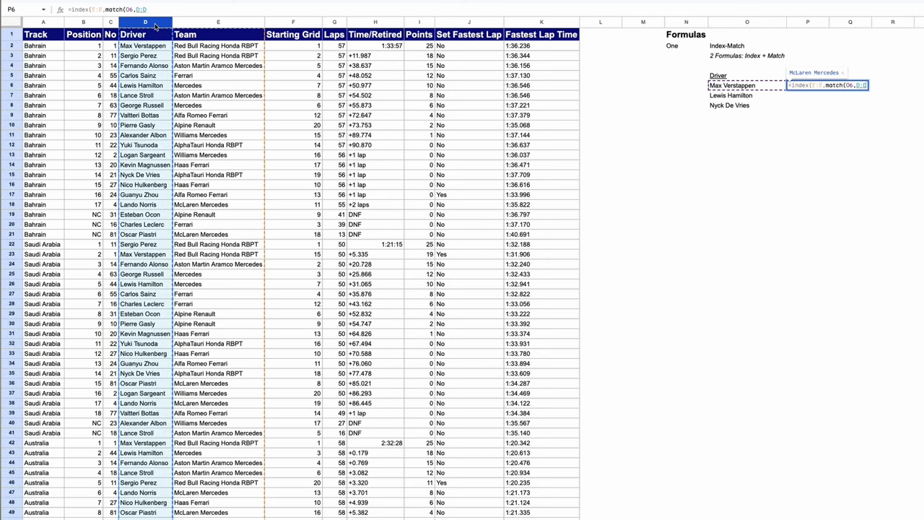
text(,0)
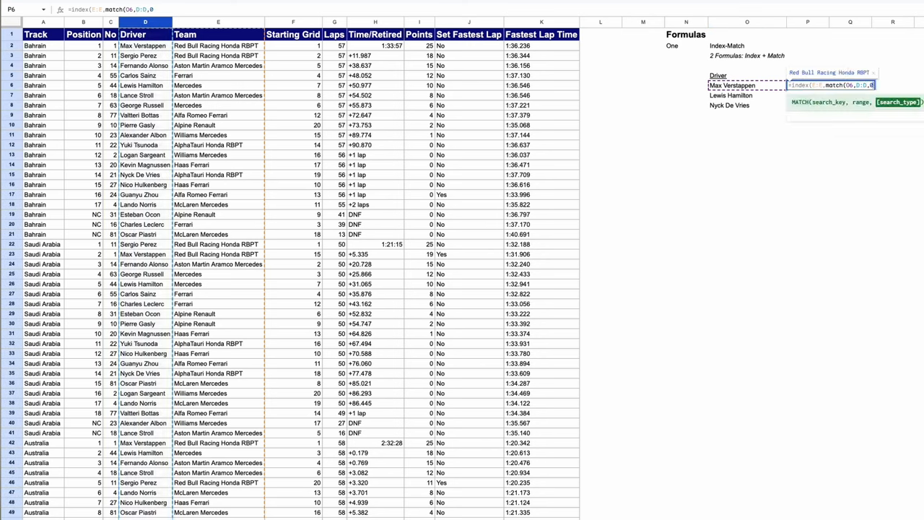
key(Enter)
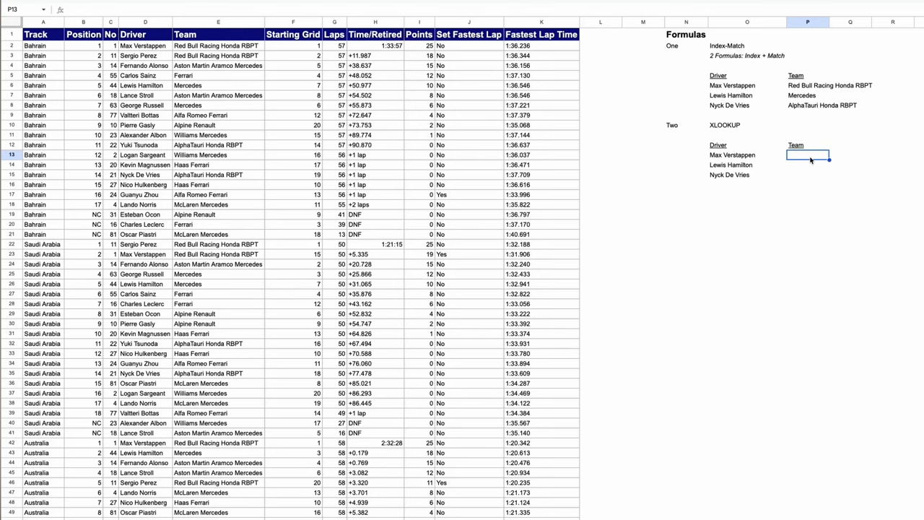
Look up the drivers' teams with XLOOKUP, then start a two-condition INDEX formula for Max Verstappen.
text(=xlookup(O14,D:D,E:E)
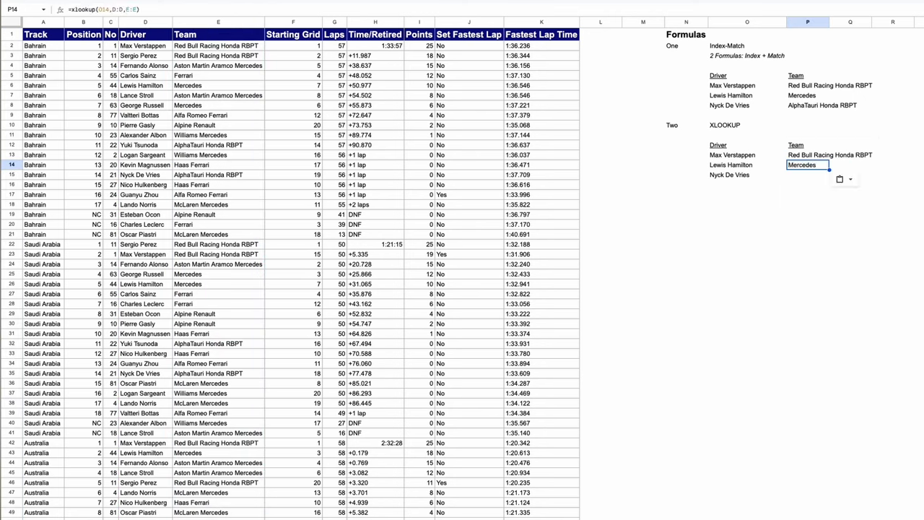
text(=inde)
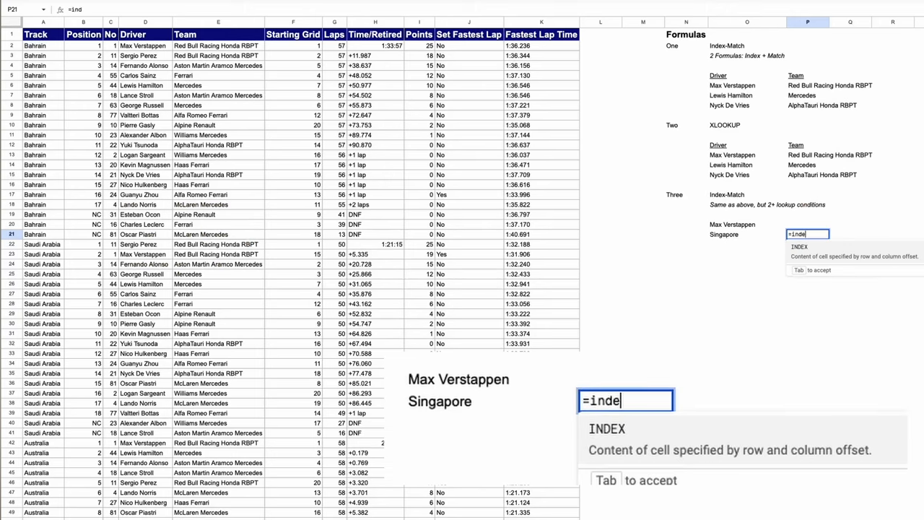
Build =INDEX(I:I,MATCH(1,(D:D=O20)*(A:A=O21),0)) to return Verstappen's points for the chosen race.
text(x()
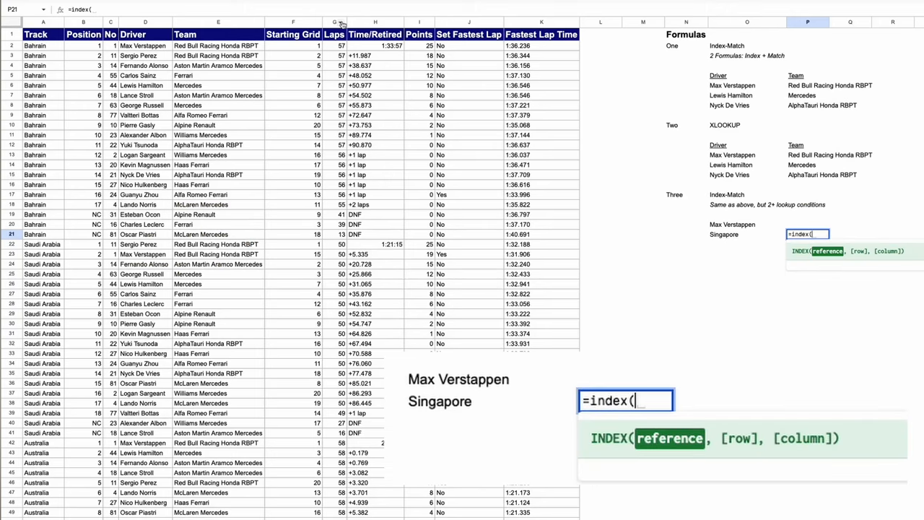
text(I:I,)
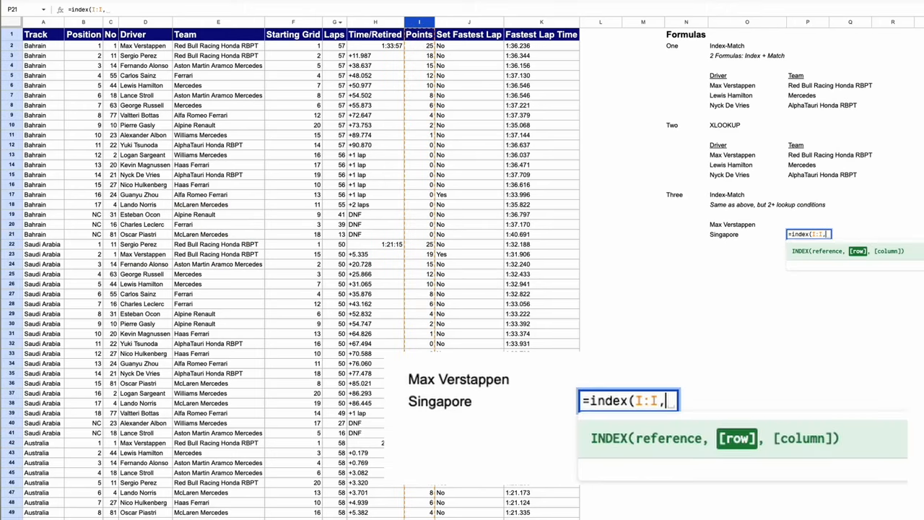
text(match()
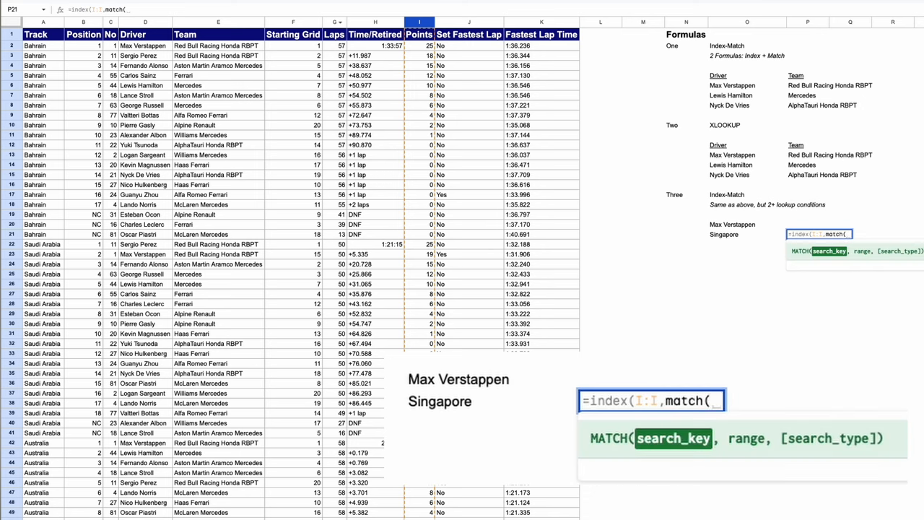
text(1,)
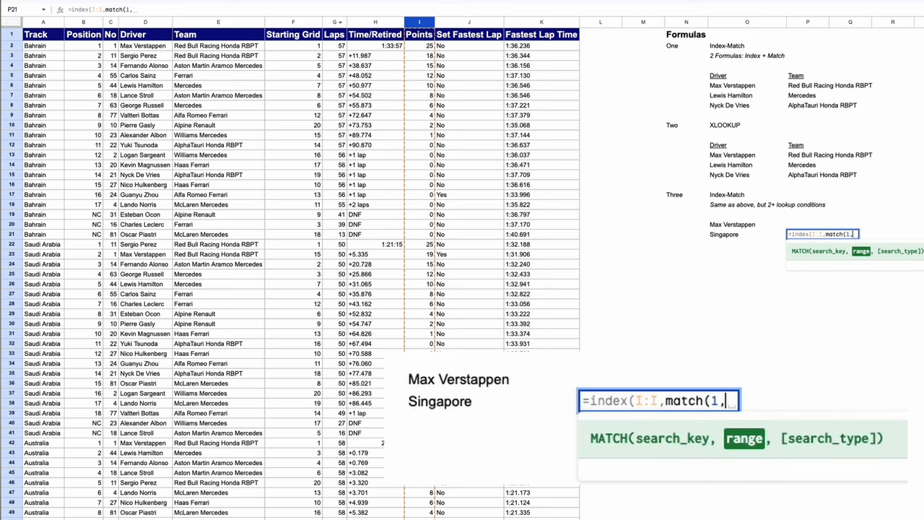
text(()
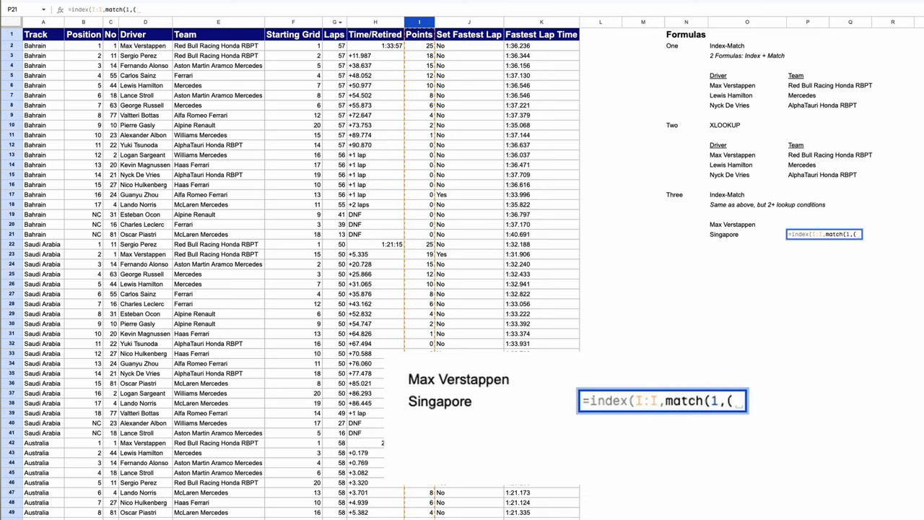
click(145, 22)
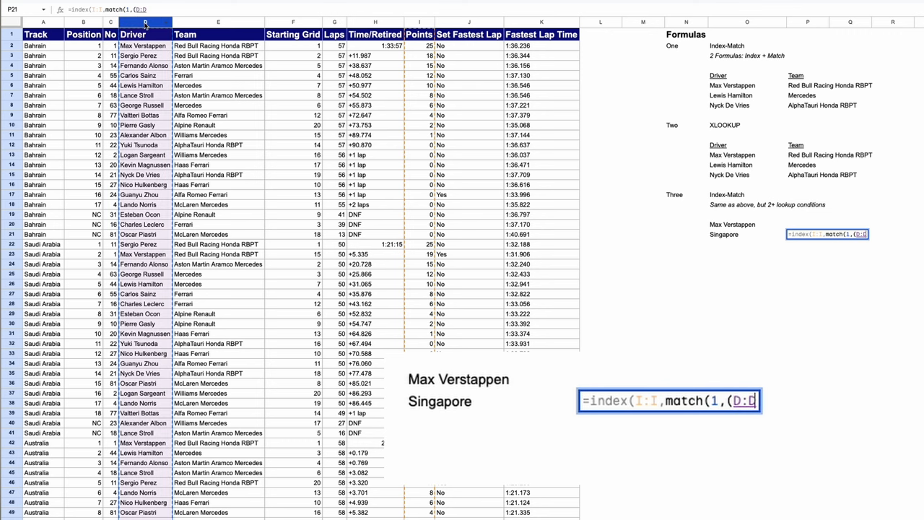
click(748, 224)
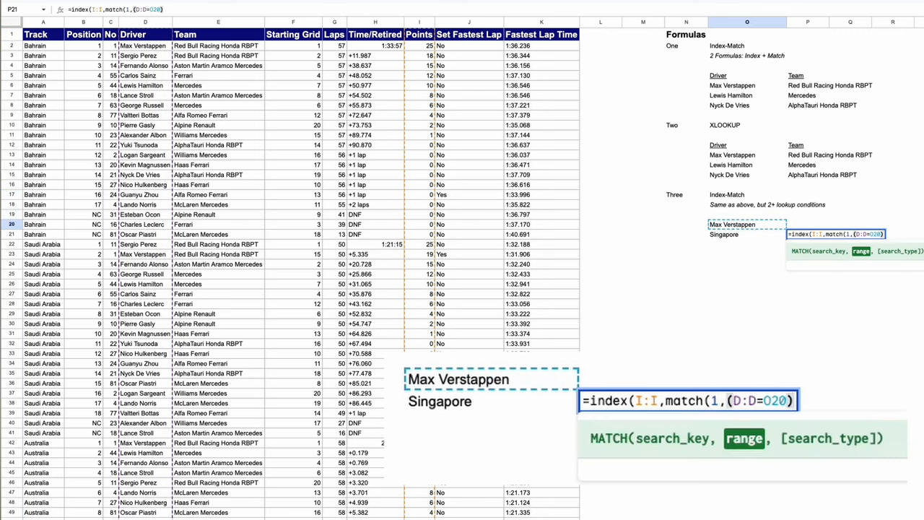
text(*(A:A=)
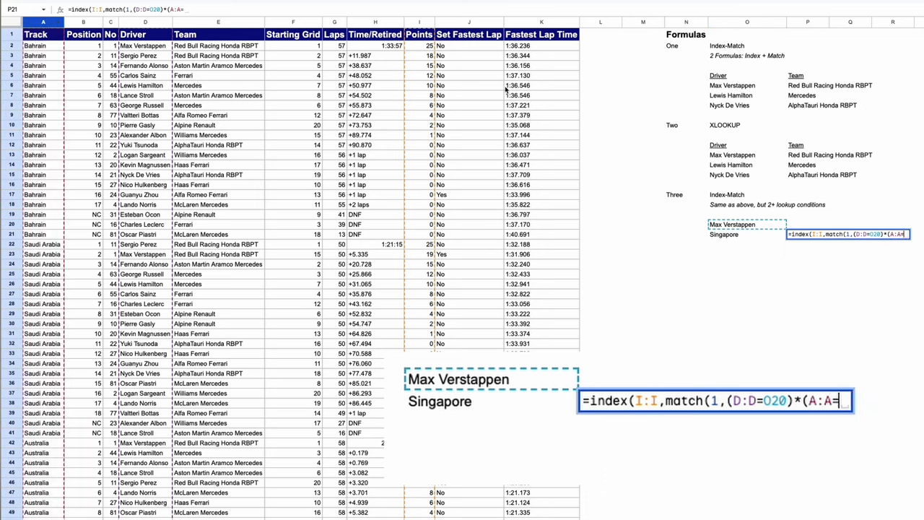
text(O21),)
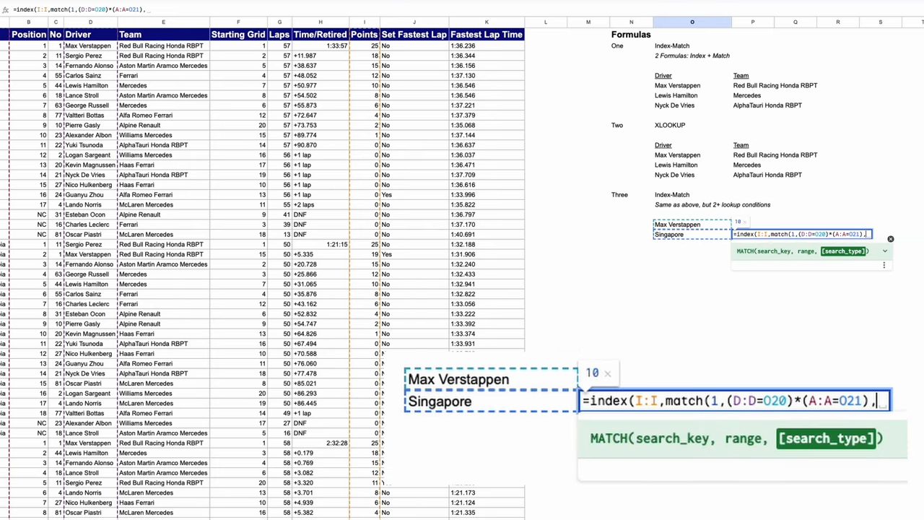
text(0)))
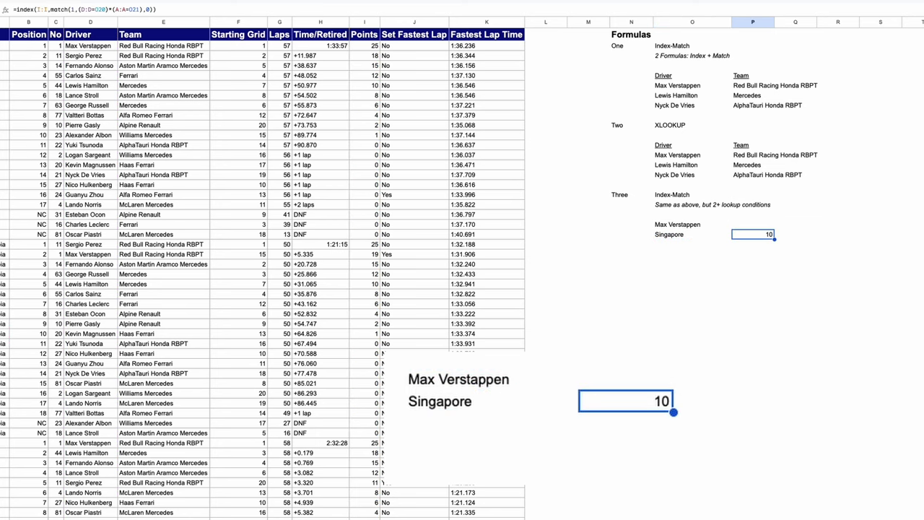
Change the race condition to Bahrain so the lookup returns 25 points.
text(Bahrain)
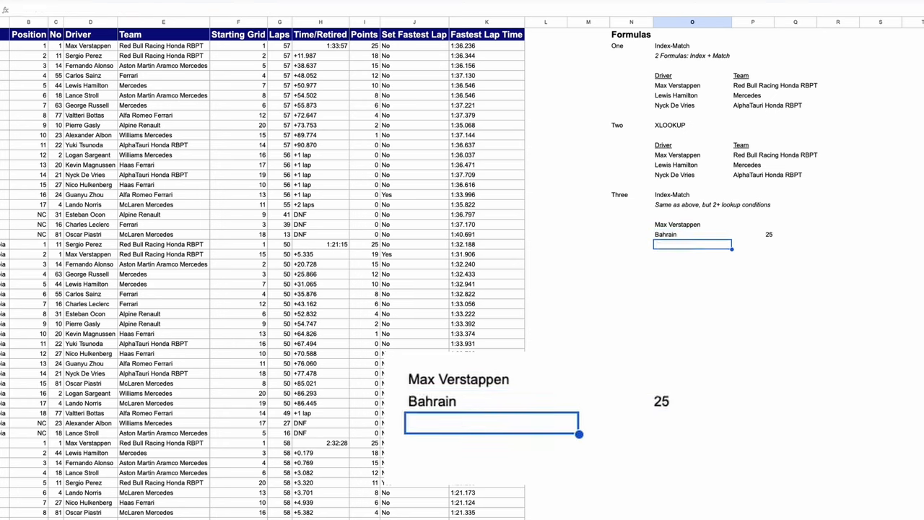
scroll(down, 3)
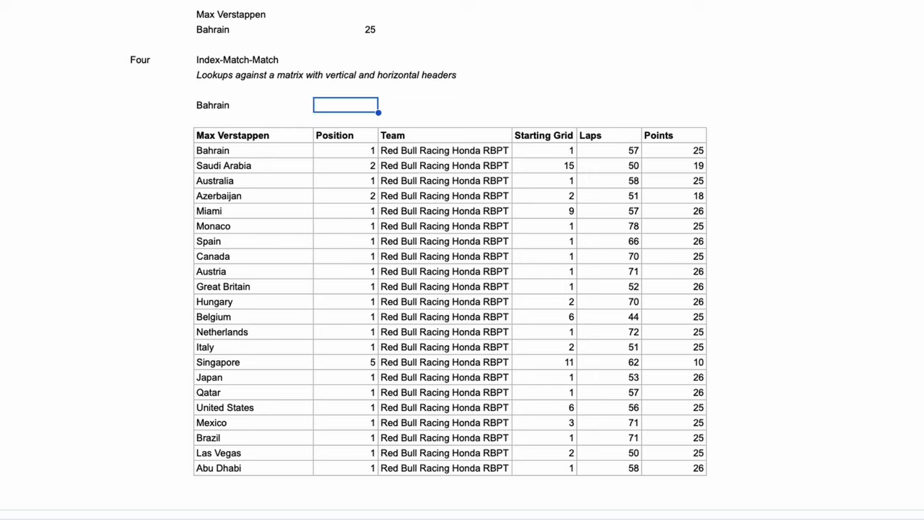
Build an INDEX-MATCH-MATCH formula returning the Starting Grid value for the selected track.
text(Starting Grid)
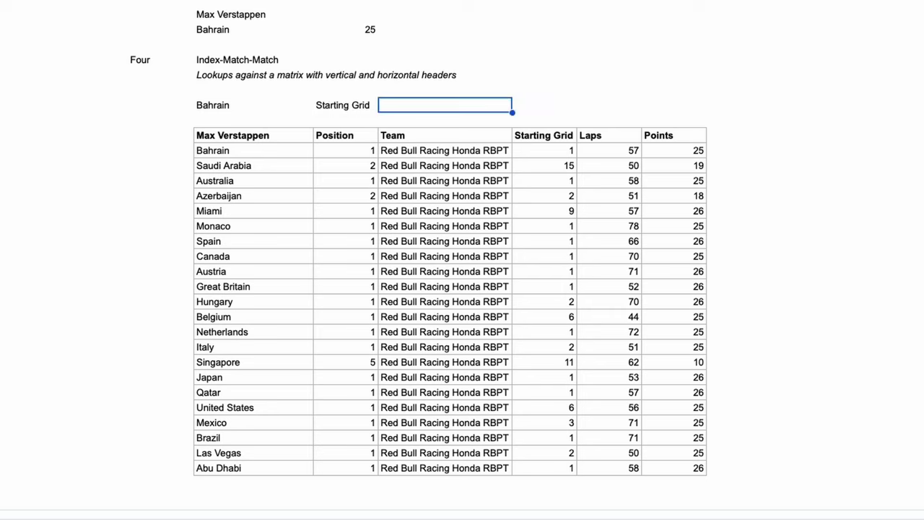
text(=index(P29:T50)
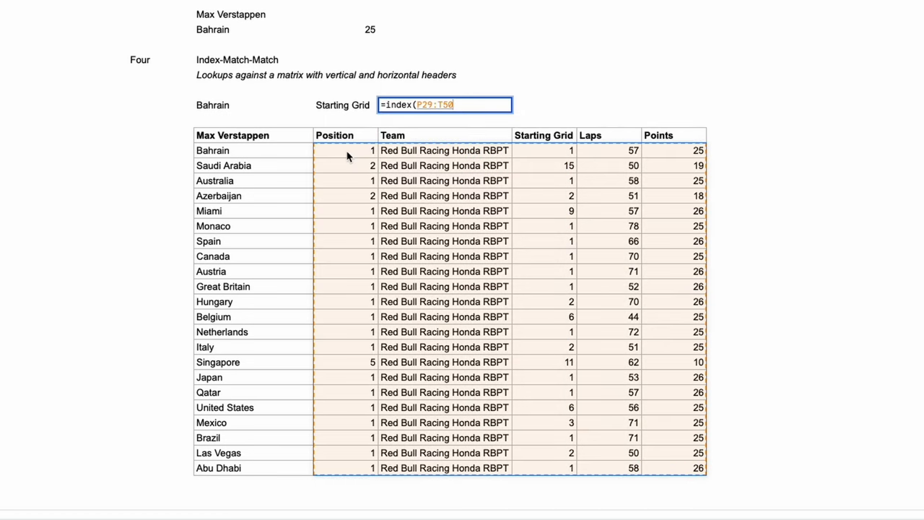
text(,match()
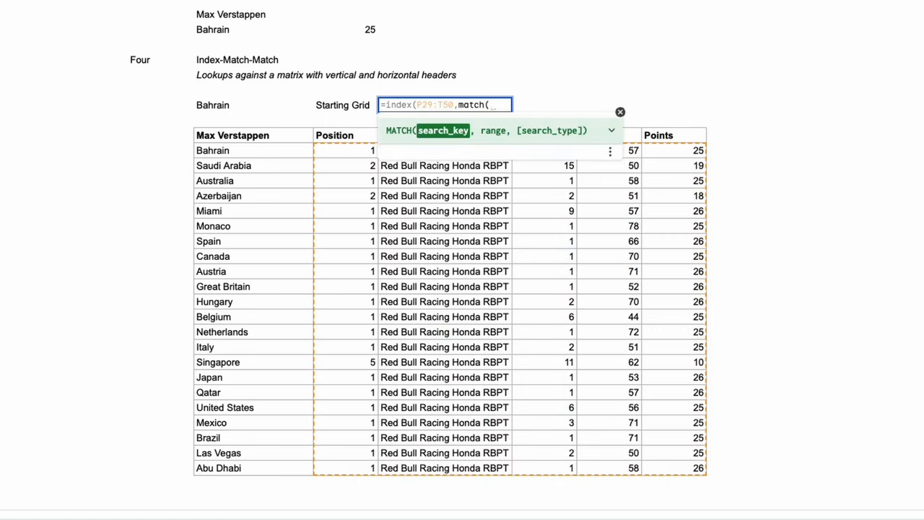
mouse_move(268, 109)
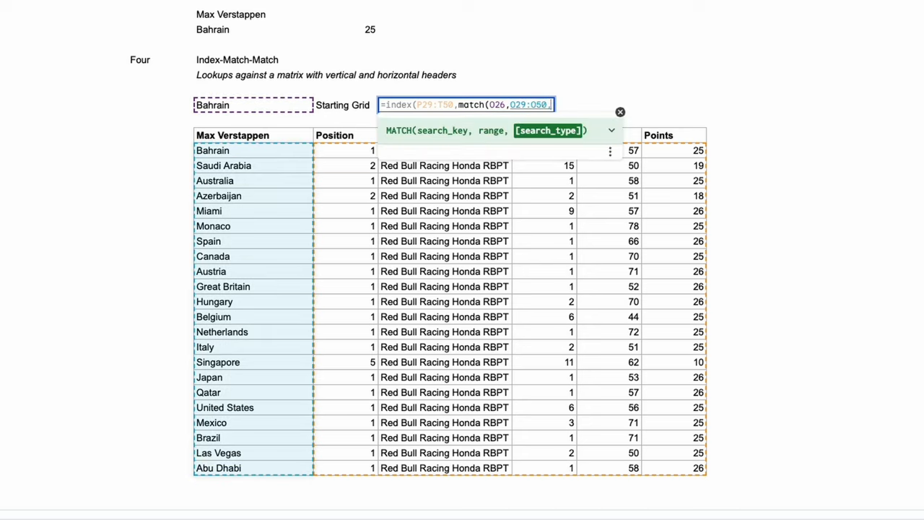
text(0),)
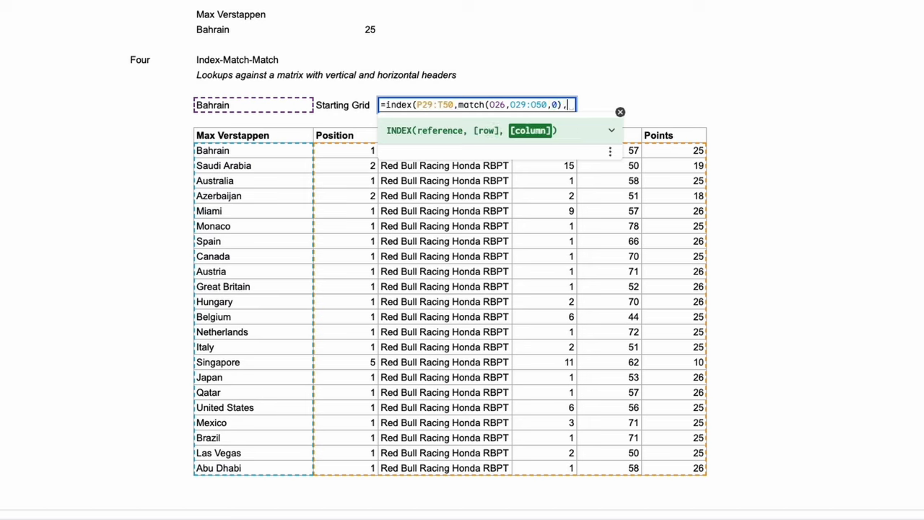
text(match()
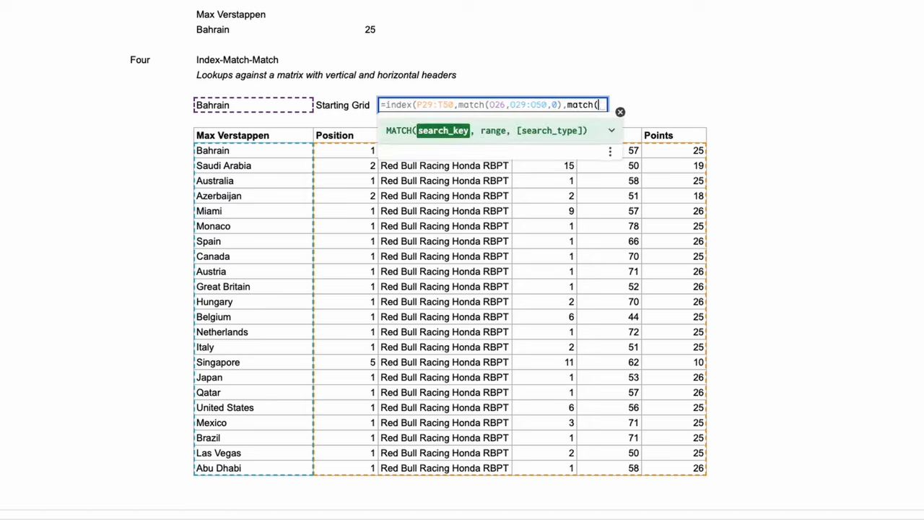
click(344, 104)
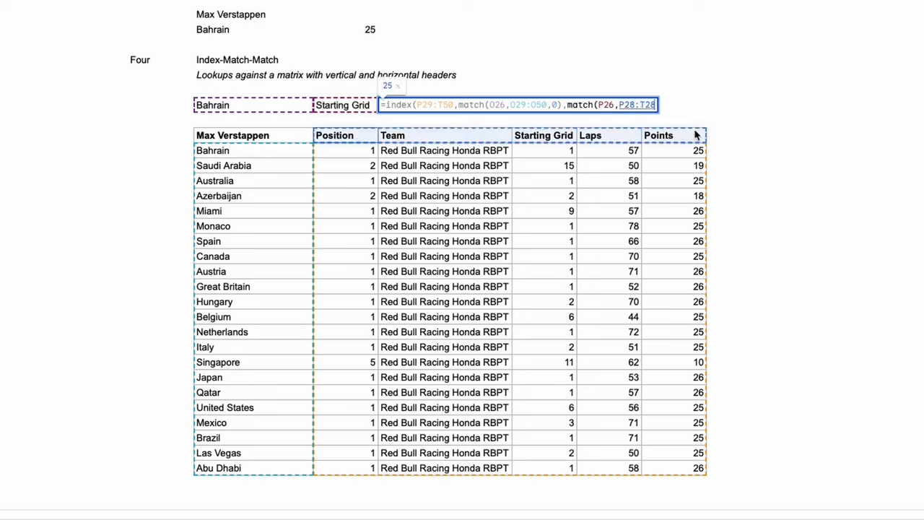
text(,0)))
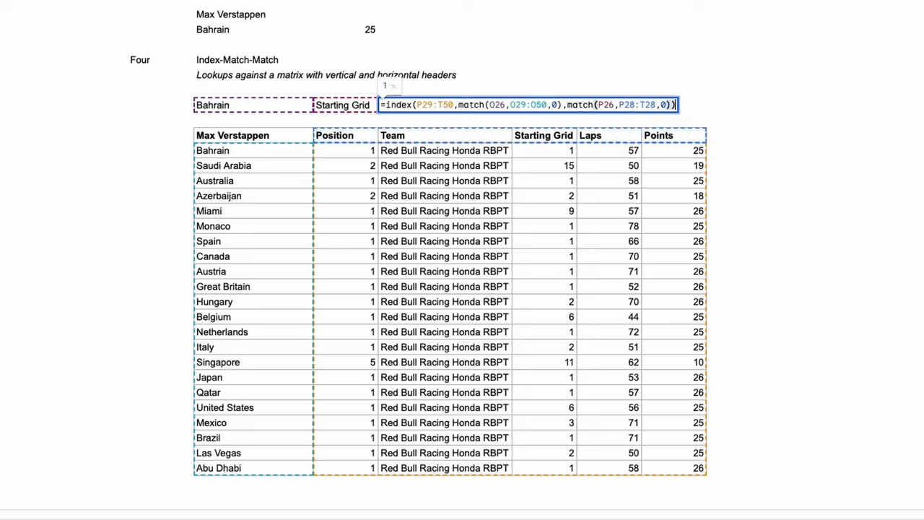
key(enter)
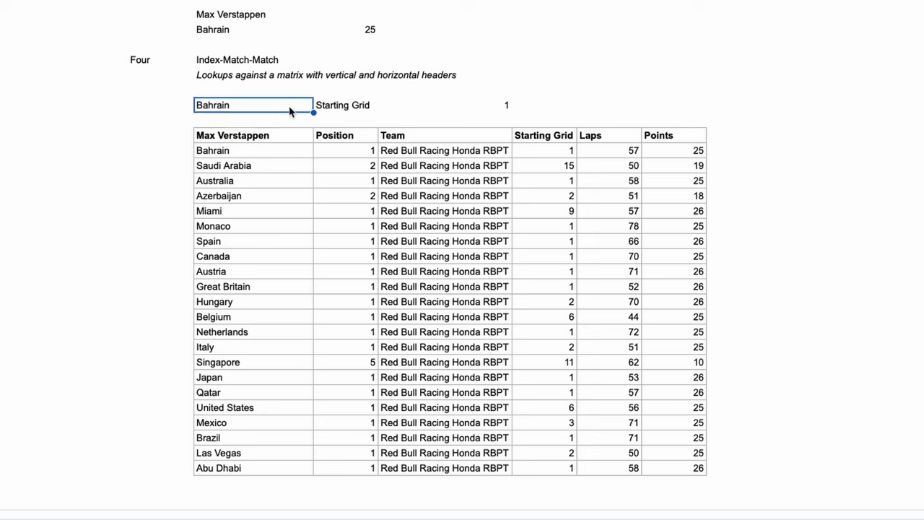
Verify the result 1 against Bahrain's Starting Grid value in the results table.
click(543, 136)
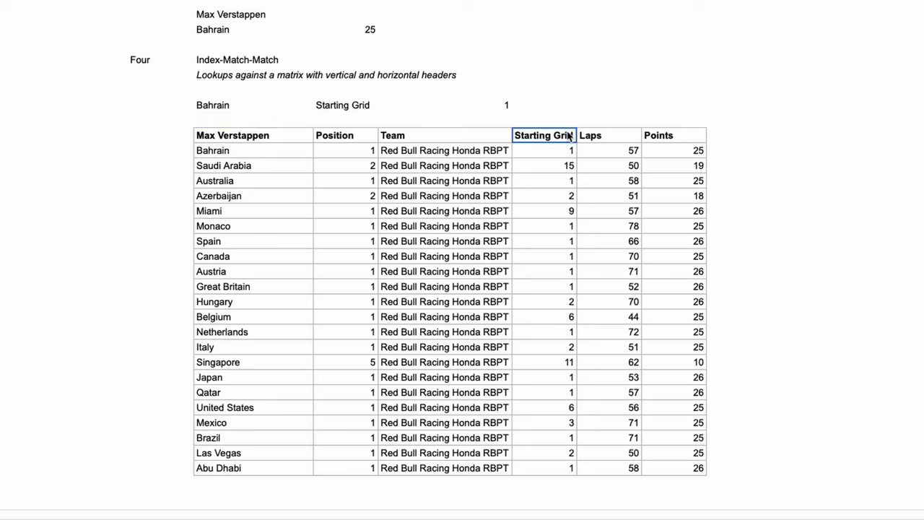
click(542, 150)
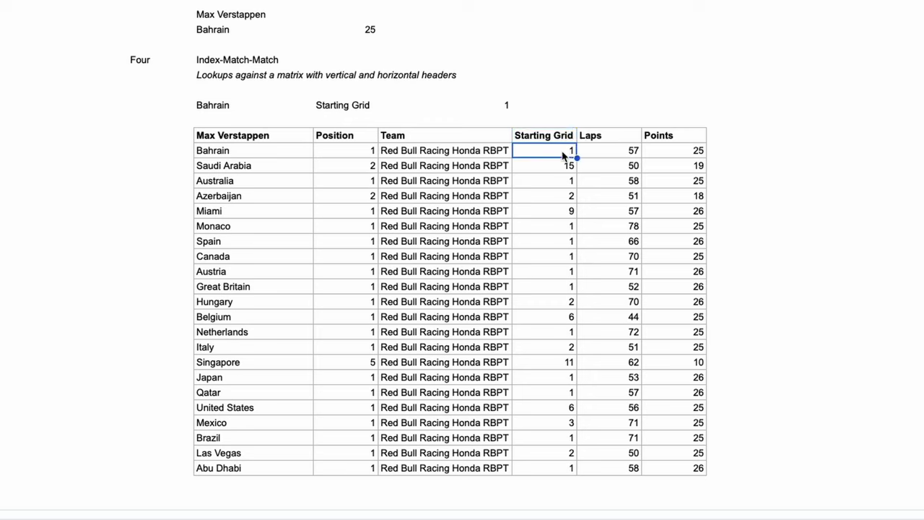
click(443, 104)
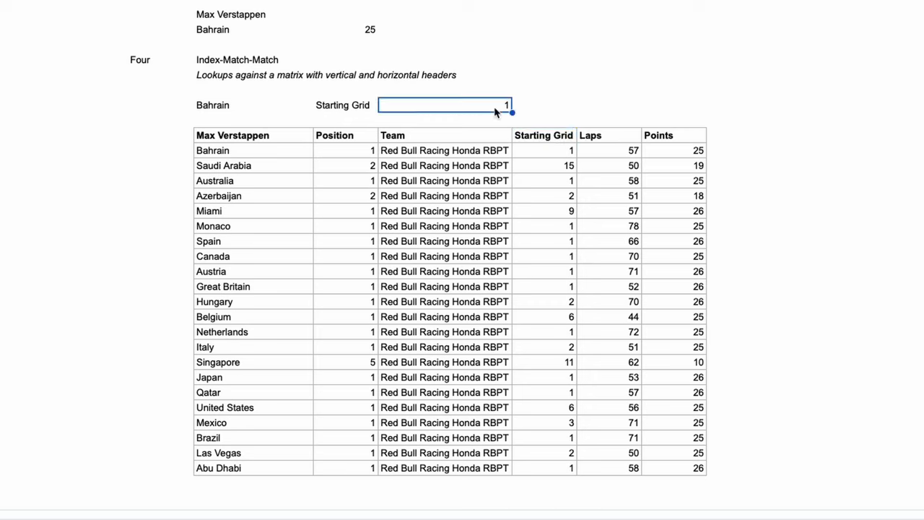
click(253, 104)
text(Singapore)
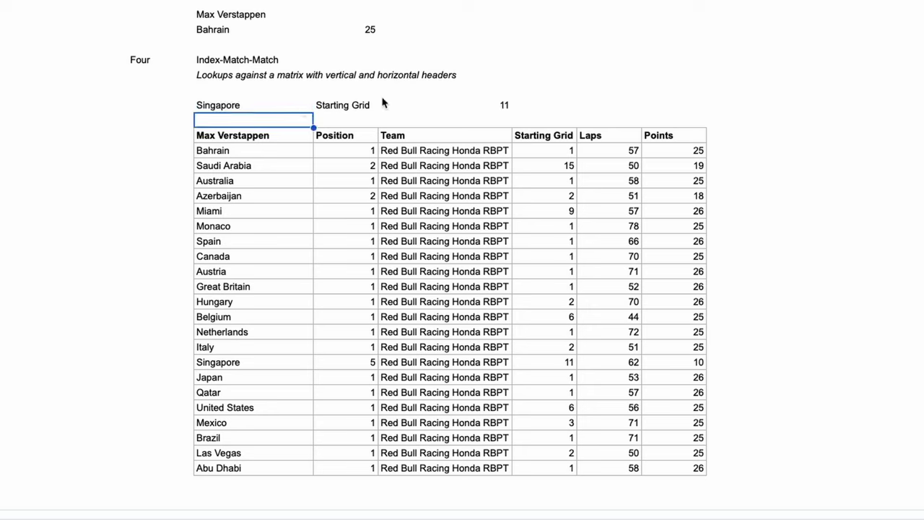
Switch the lookup to Singapore's Position, confirming it returns 5 against the table.
click(546, 361)
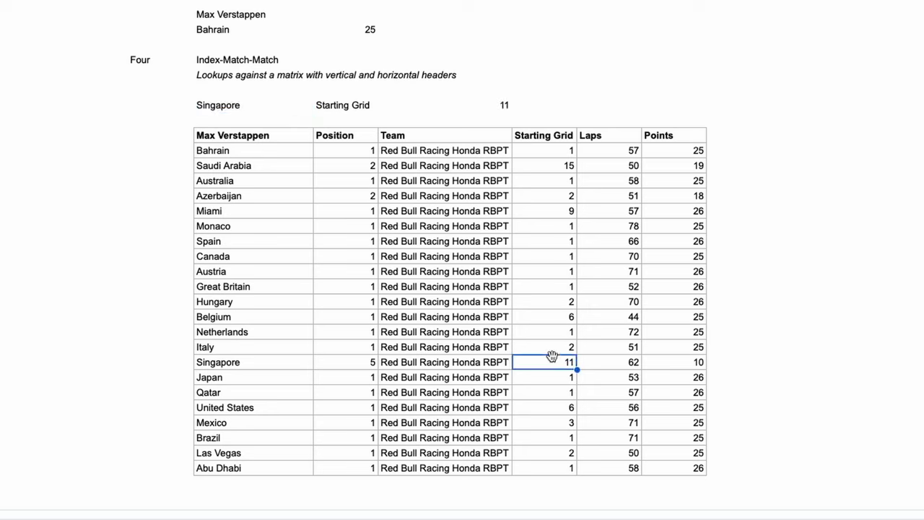
click(445, 104)
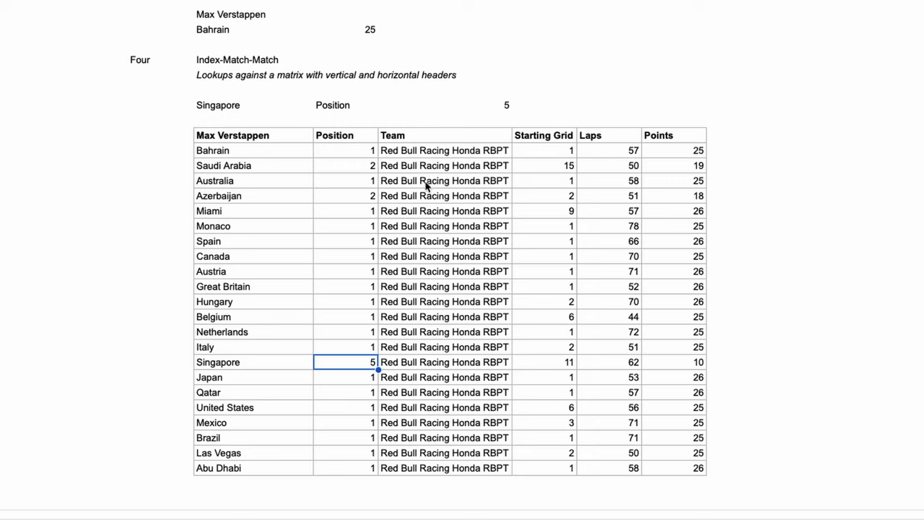
click(445, 103)
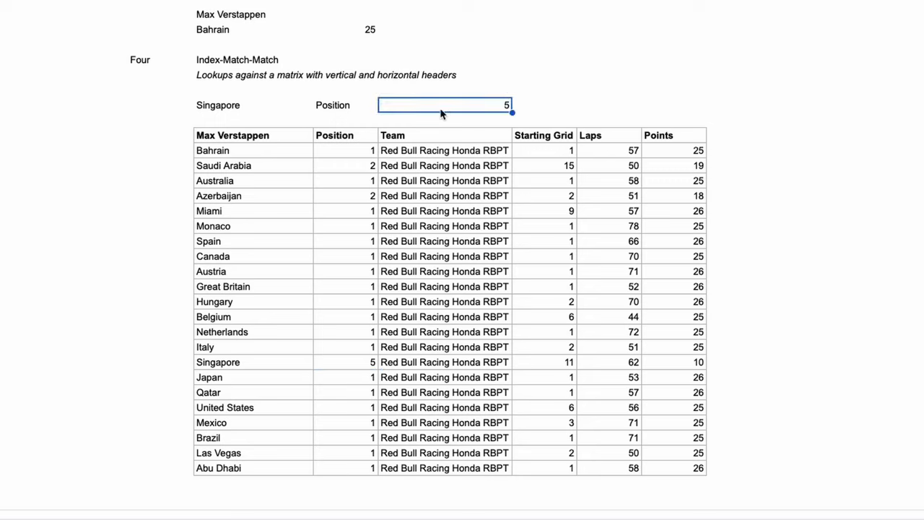
click(192, 24)
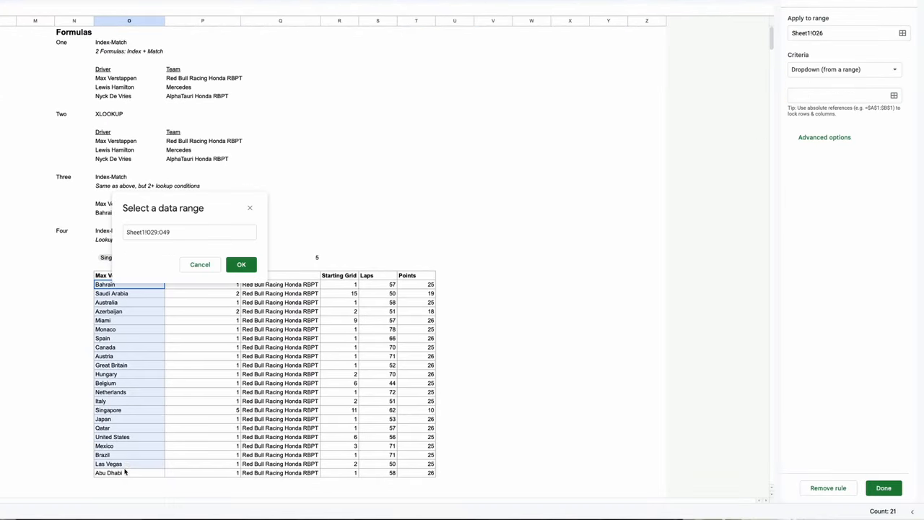
Add dropdown-from-range validation rules for the track cell and the column-header cell.
click(241, 264)
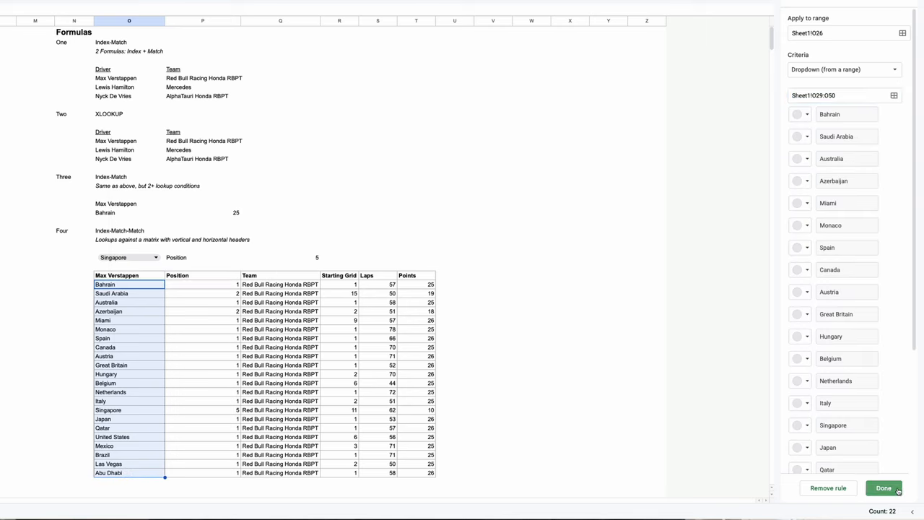
click(203, 257)
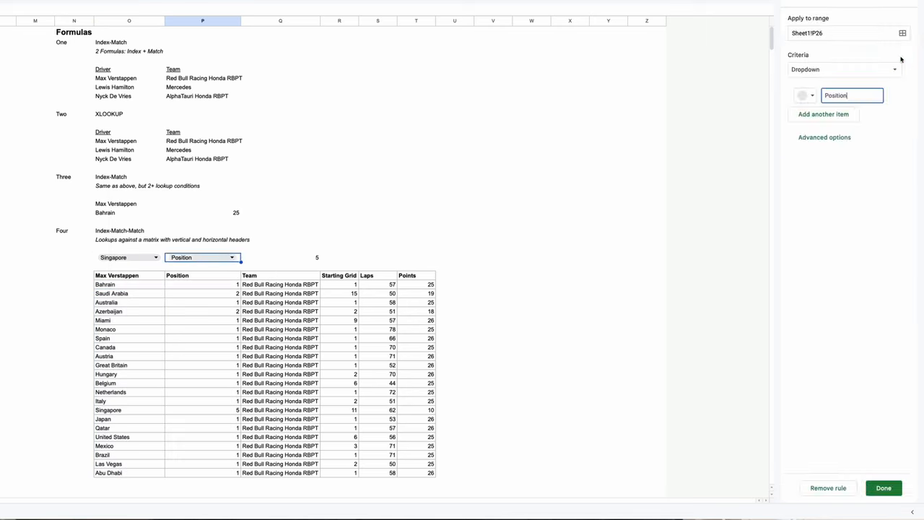
click(843, 69)
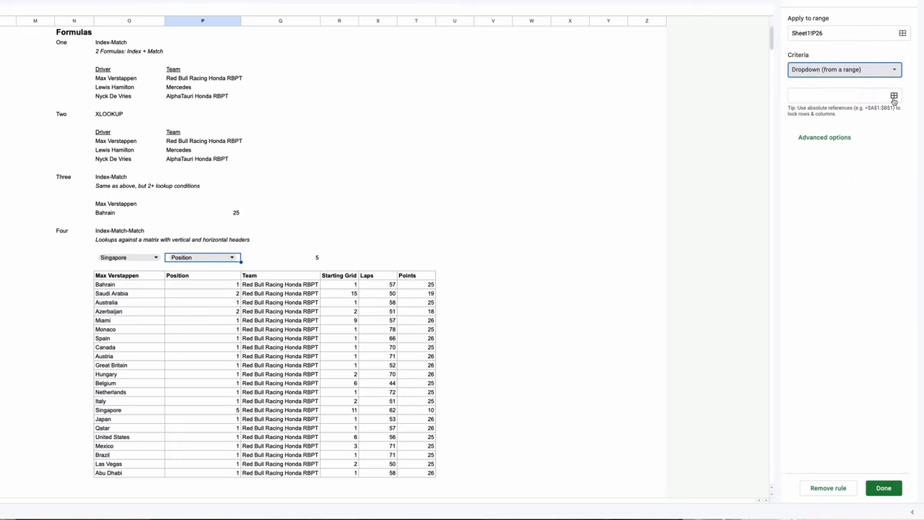
click(894, 96)
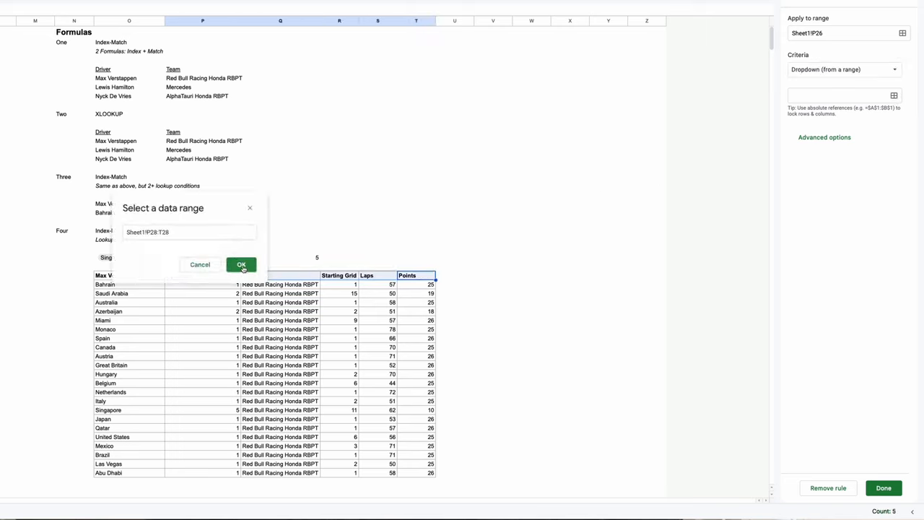
click(242, 265)
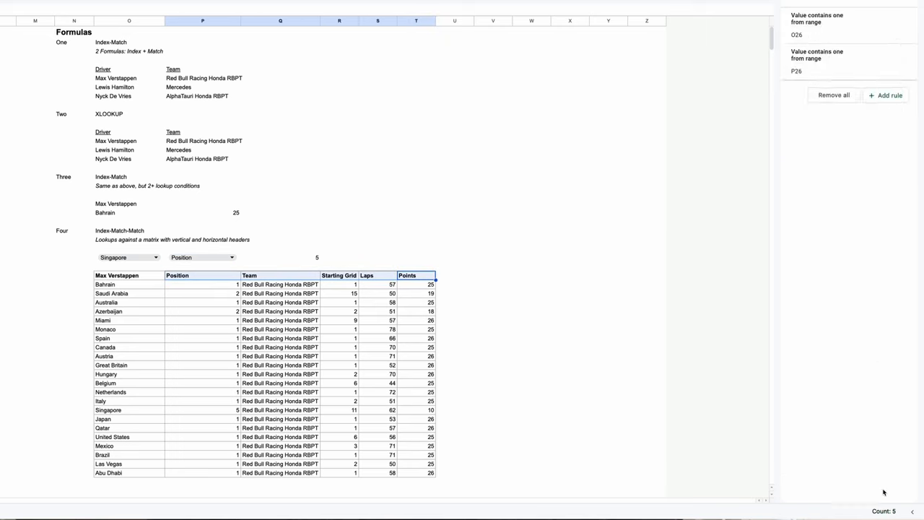
click(202, 257)
text(=if()
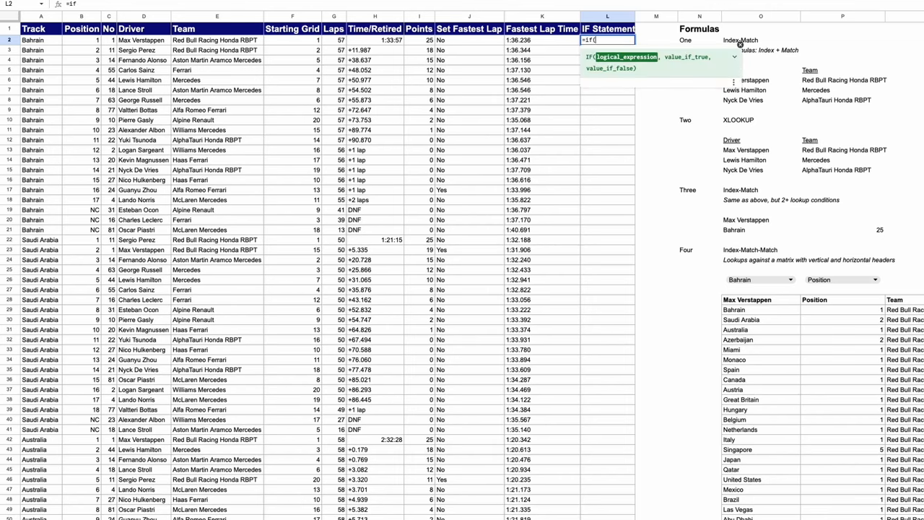
Enter =IF(C2="Bahrain","B","n/a") and fill it down the IF Statement column.
click(40, 40)
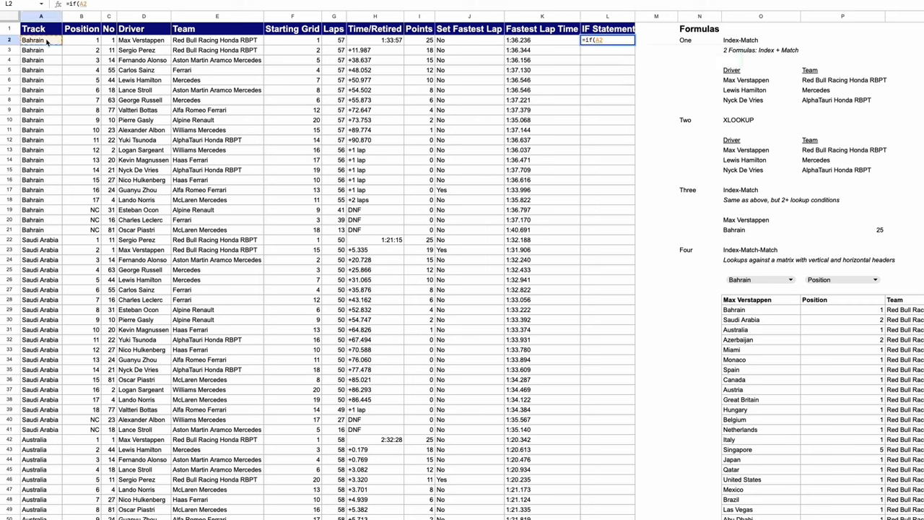
text(="Bahr)
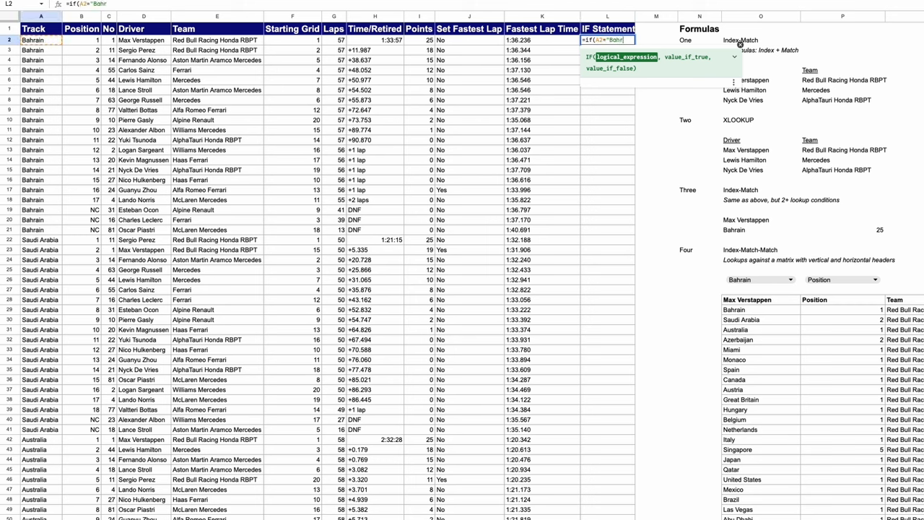
text(ain","B)
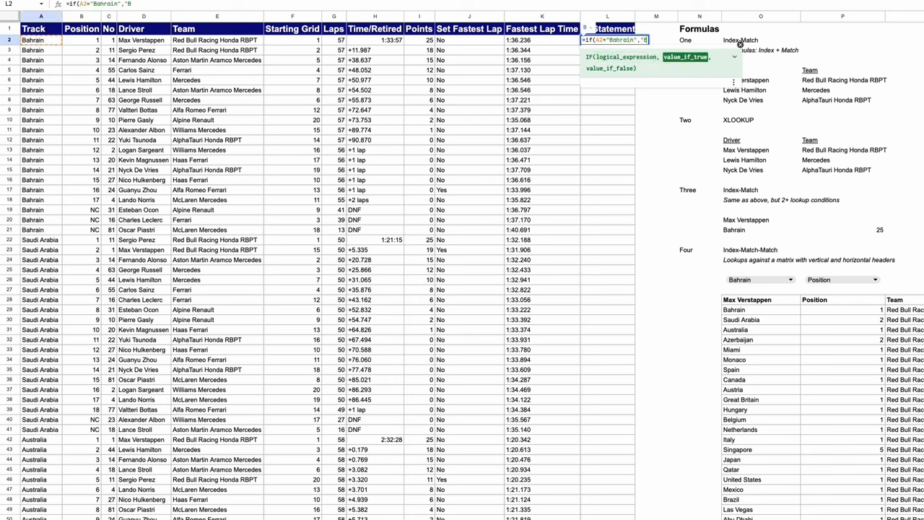
text(,"n/a"))
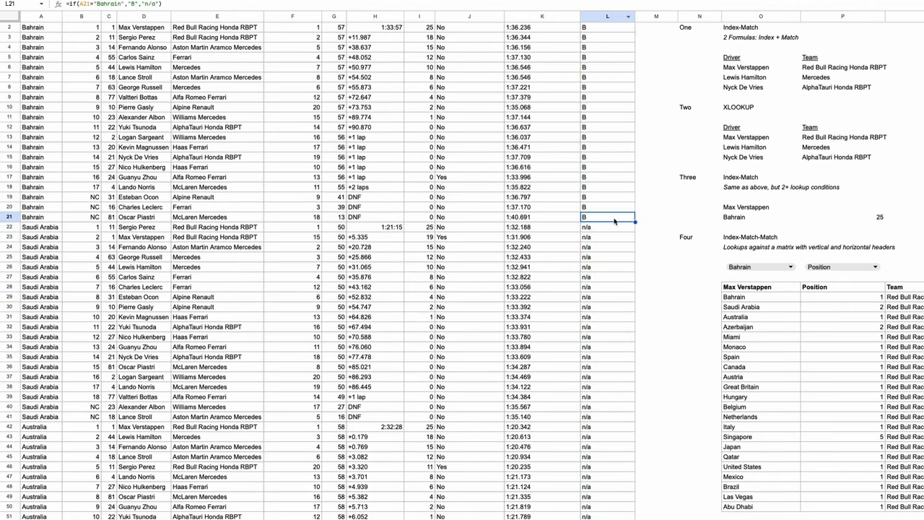
click(607, 227)
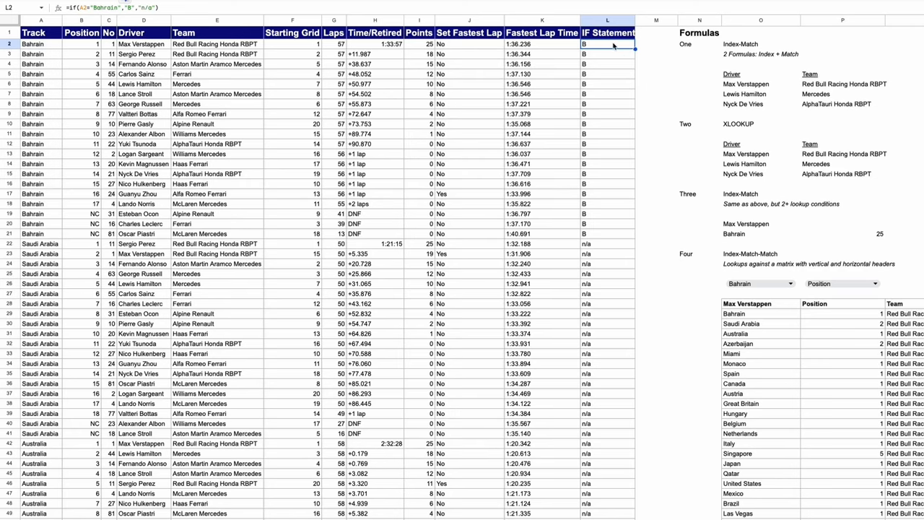
Move to the Min/Max/Sum/Average/Count section under the drivers' Points table.
double_click(606, 44)
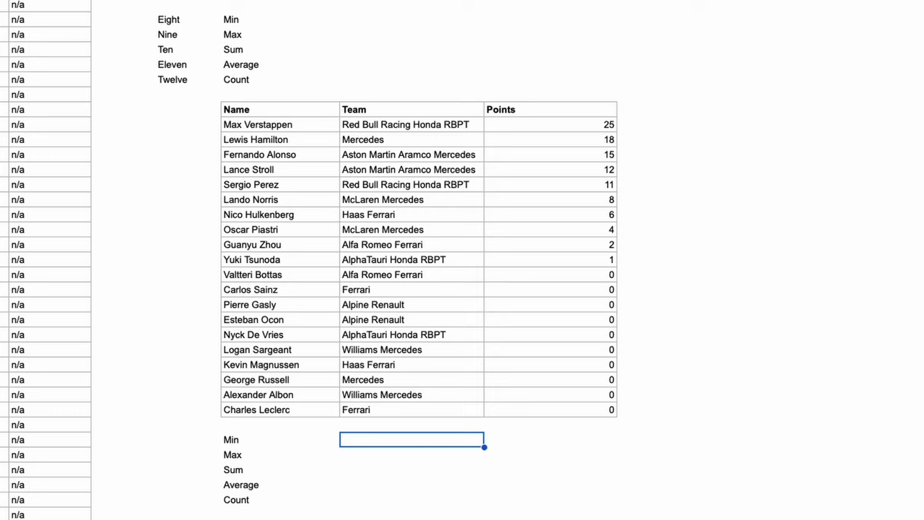
Compute MIN, MAX, SUM and AVERAGE of the Points column (0, 25, 102, 5.1).
text(=min()
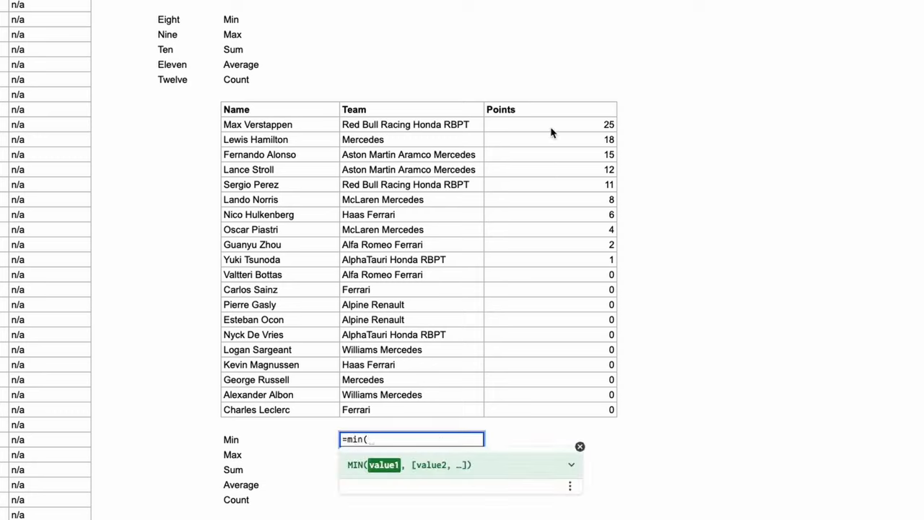
drag(548, 125, 548, 410)
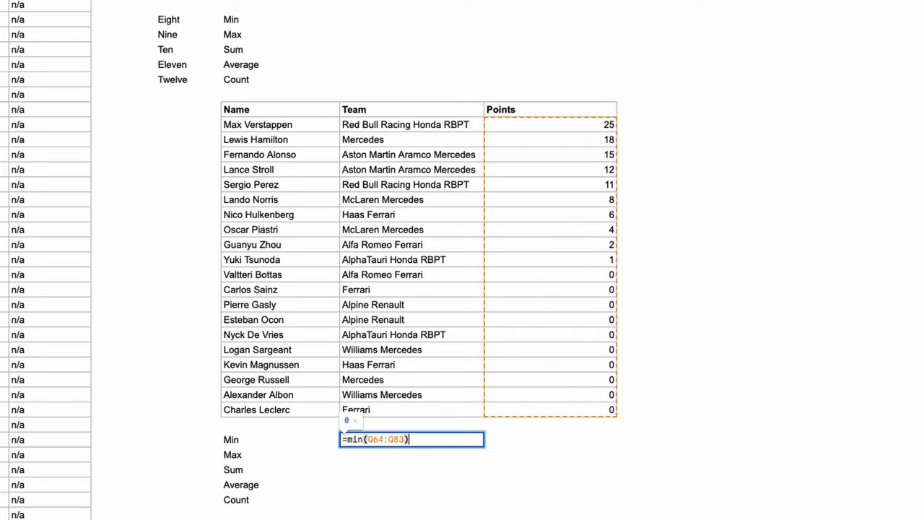
key(enter)
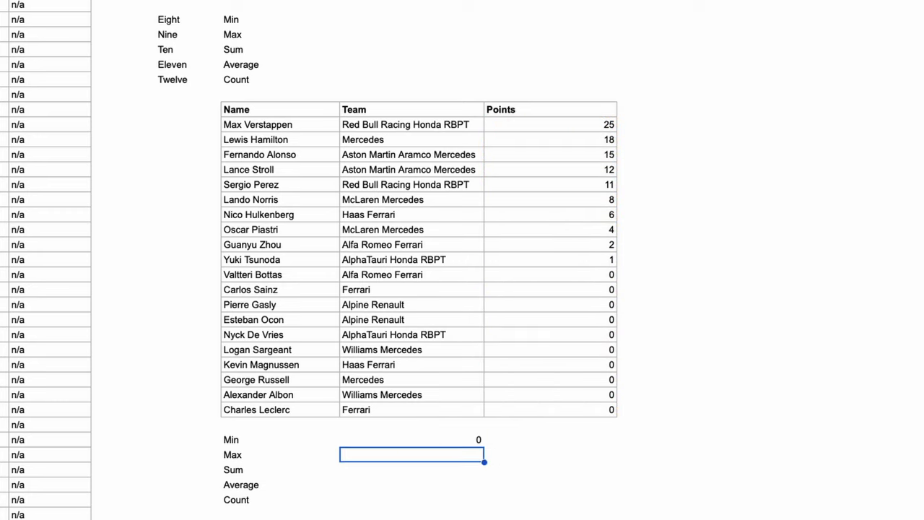
text(=max()
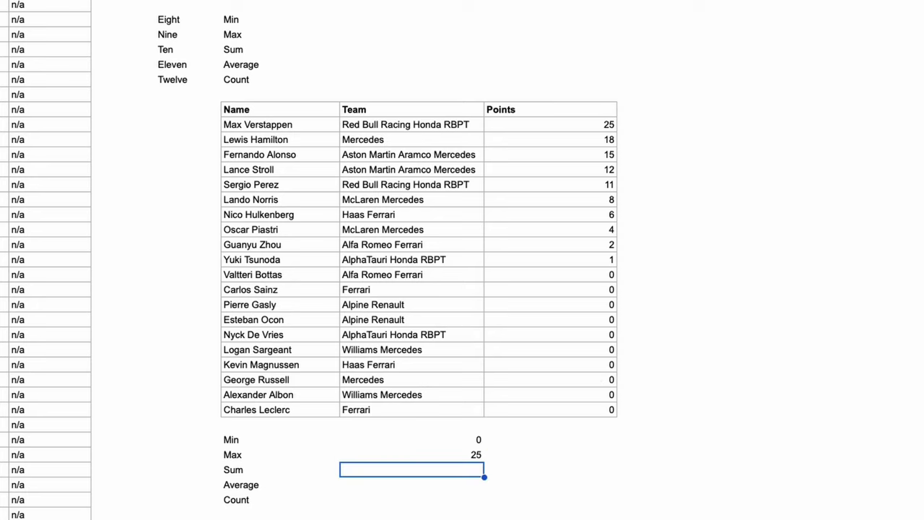
text(=sum()
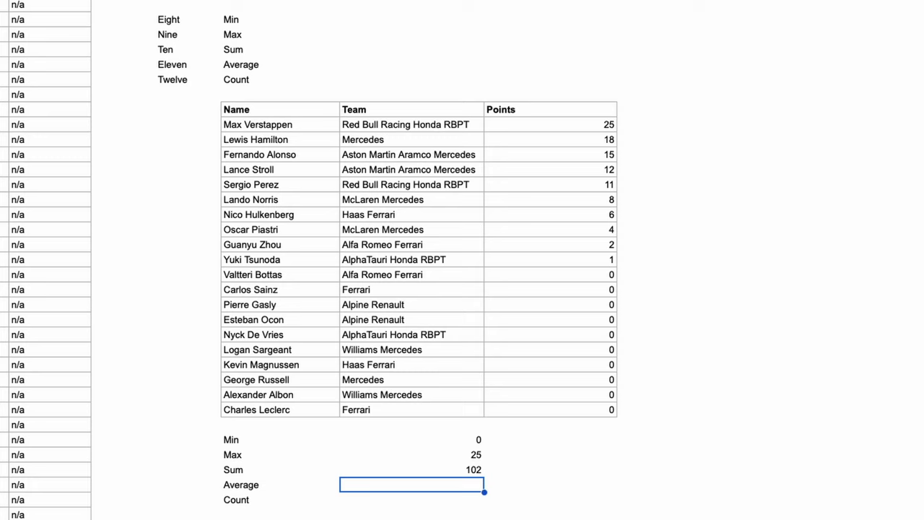
text(=average(Q64:Q83)
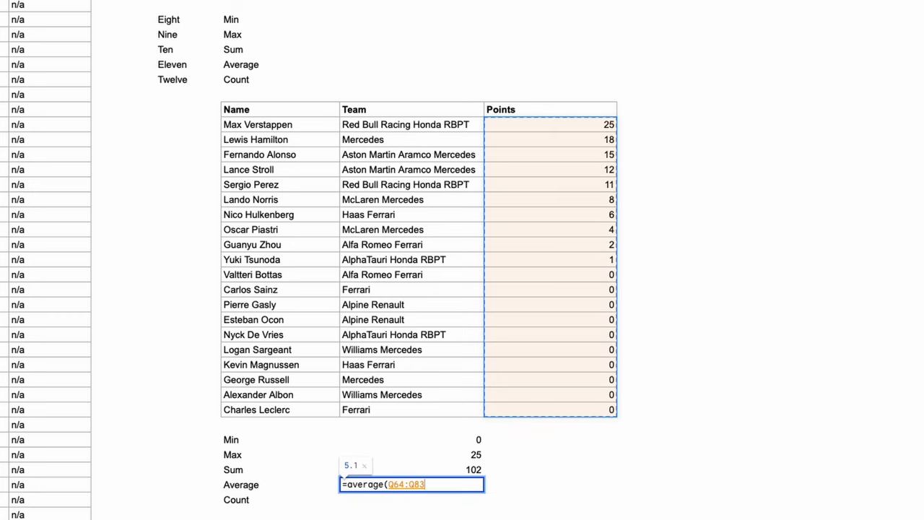
key(enter)
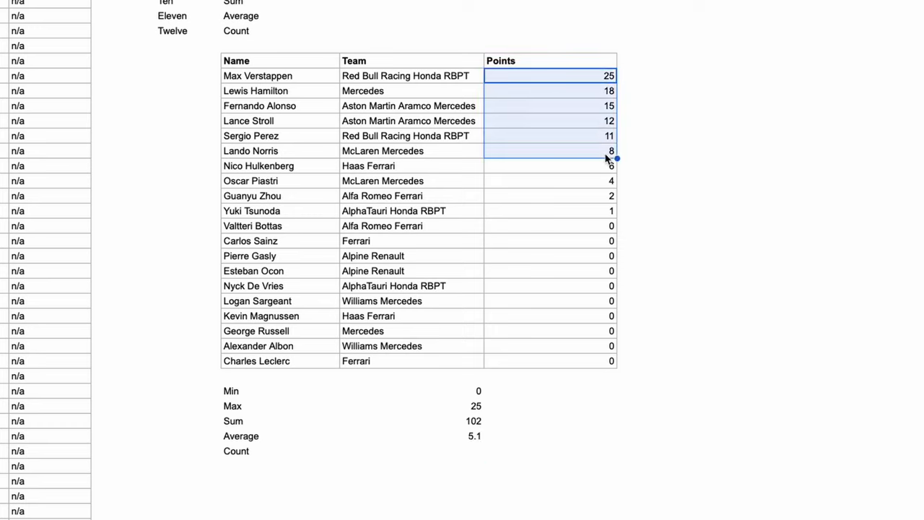
mouse_move(474, 453)
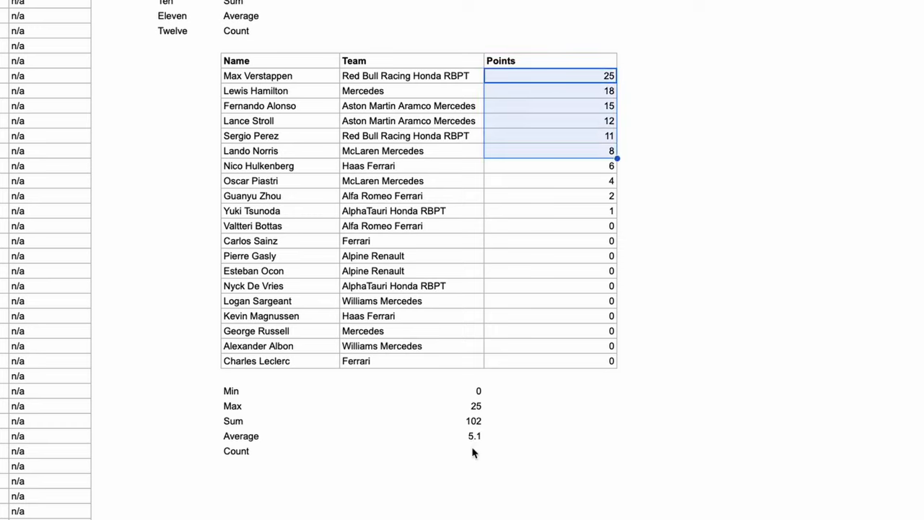
Add COUNT and COUNTA of the Points values, both returning 20.
click(411, 450)
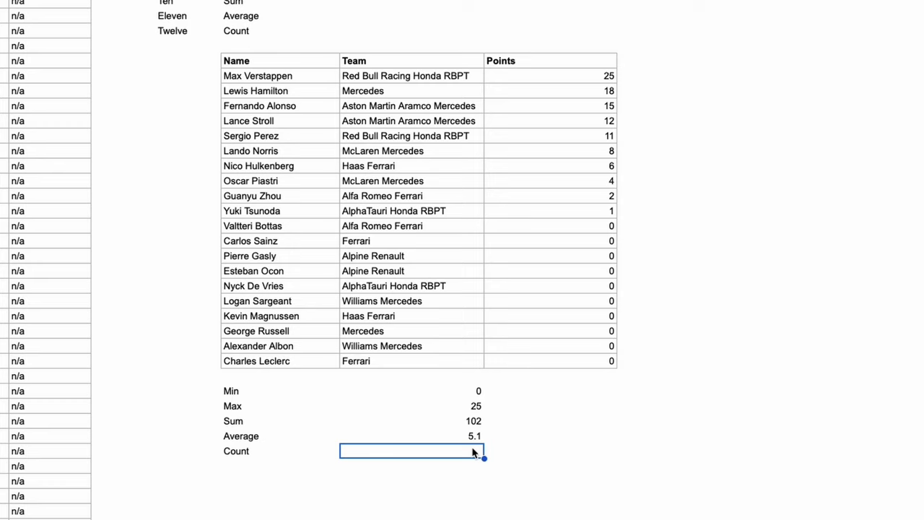
text(=count()
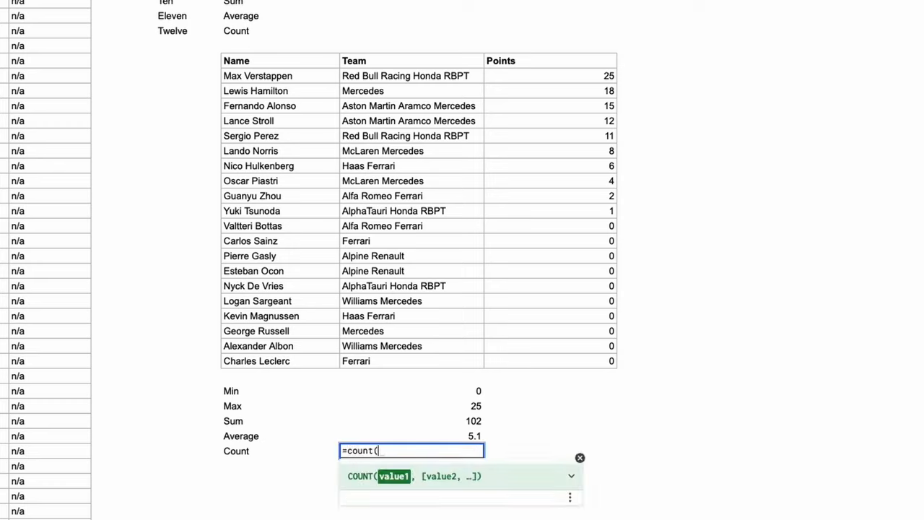
mouse_move(464, 225)
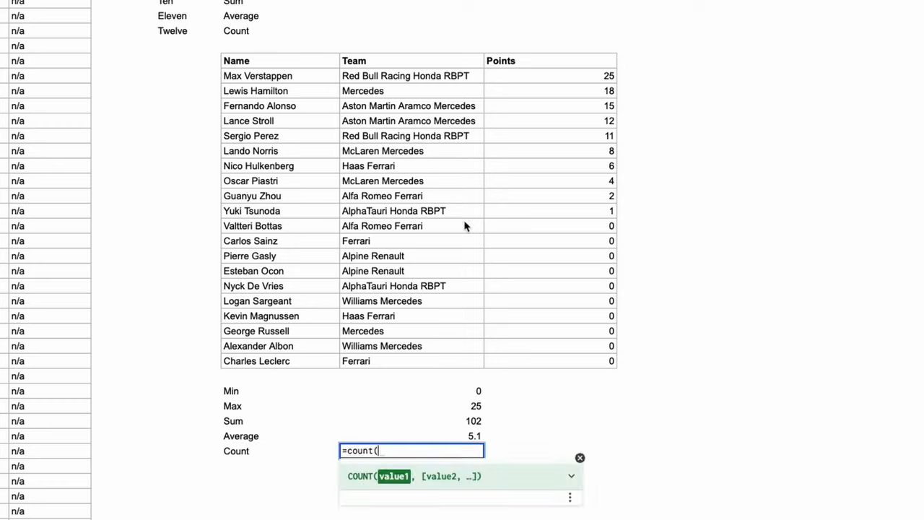
drag(550, 75, 550, 361)
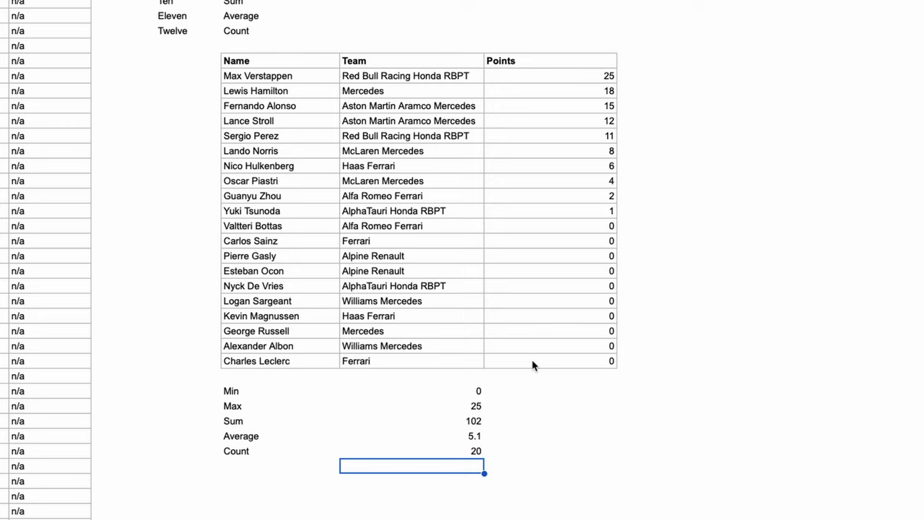
text(Counta)
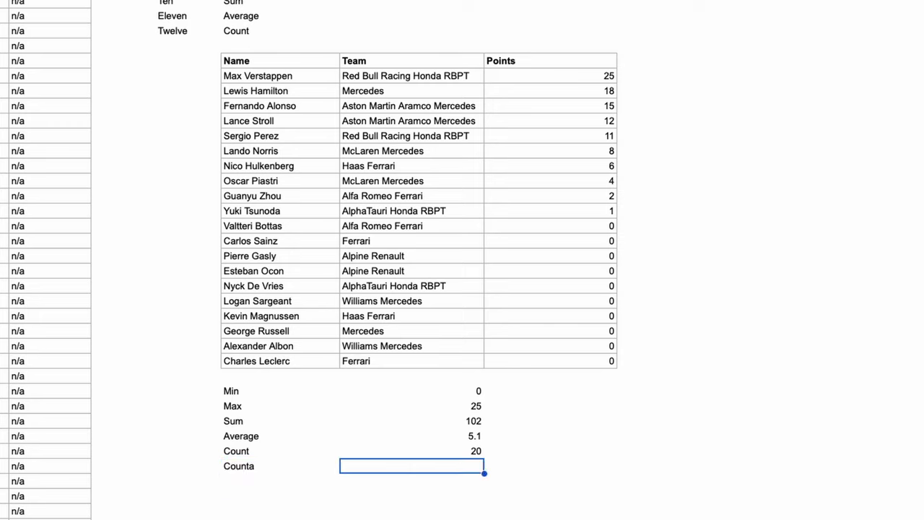
text(=cou)
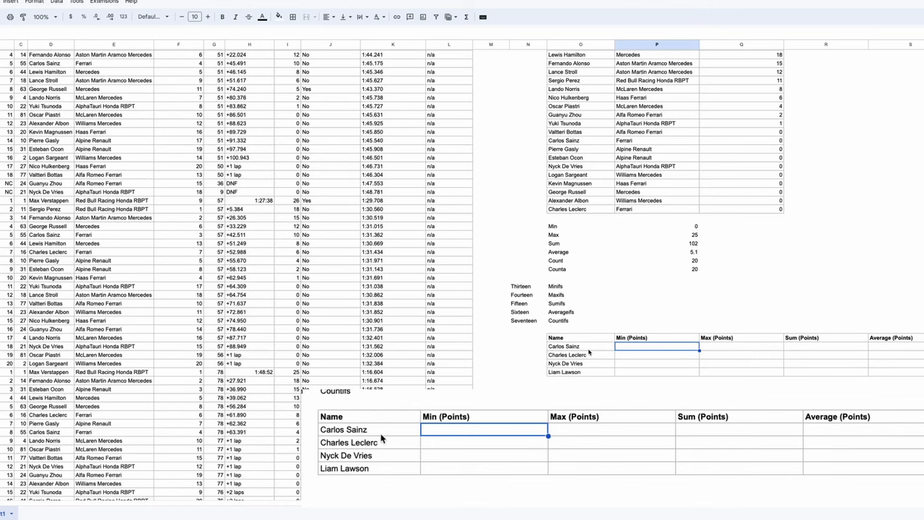
Enter MINIFS and MAXIFS over column I with column D matched to each driver.
drag(369, 430, 368, 442)
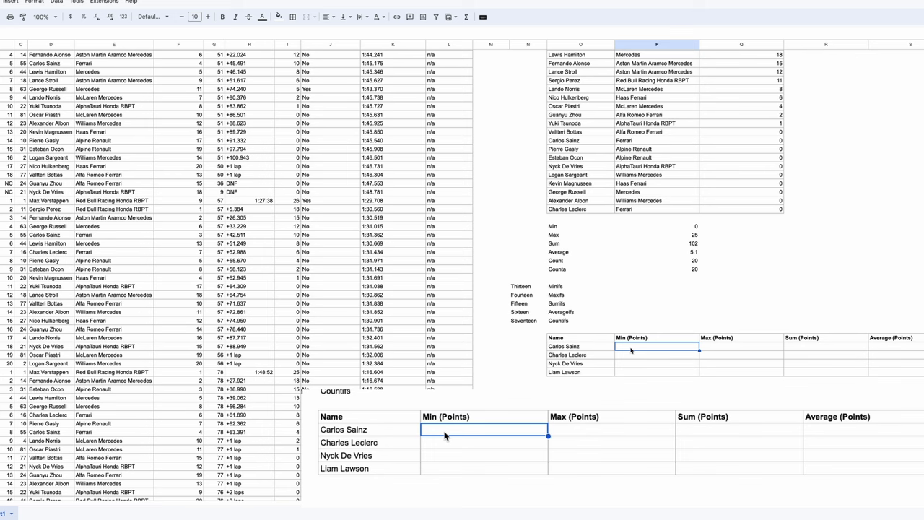
text(=minifs(I:I)
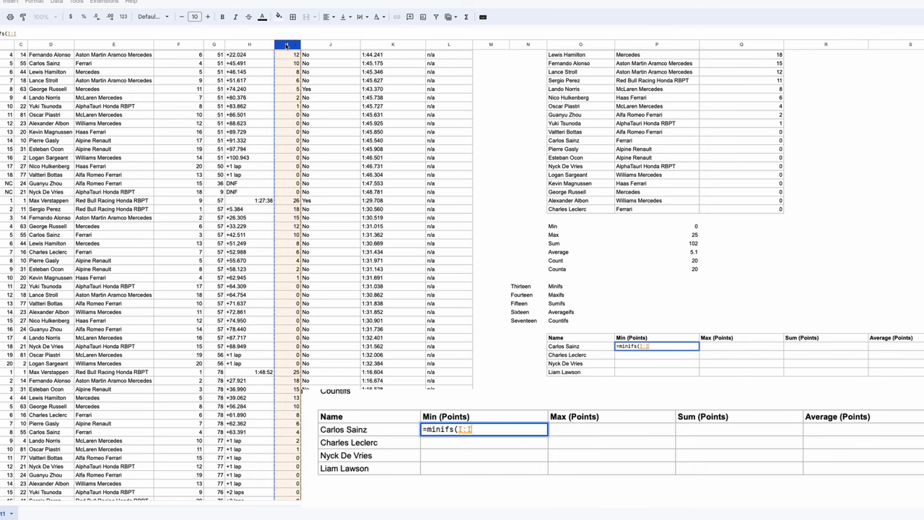
click(50, 43)
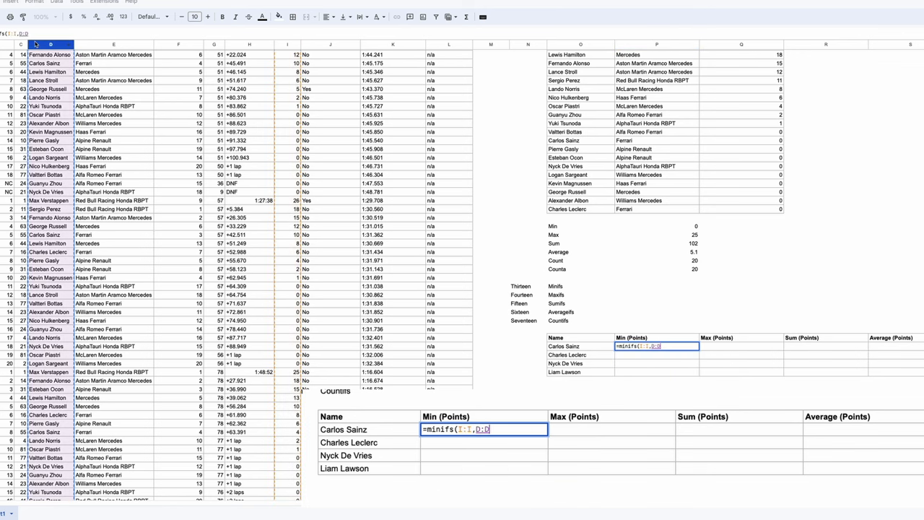
text(,O99))
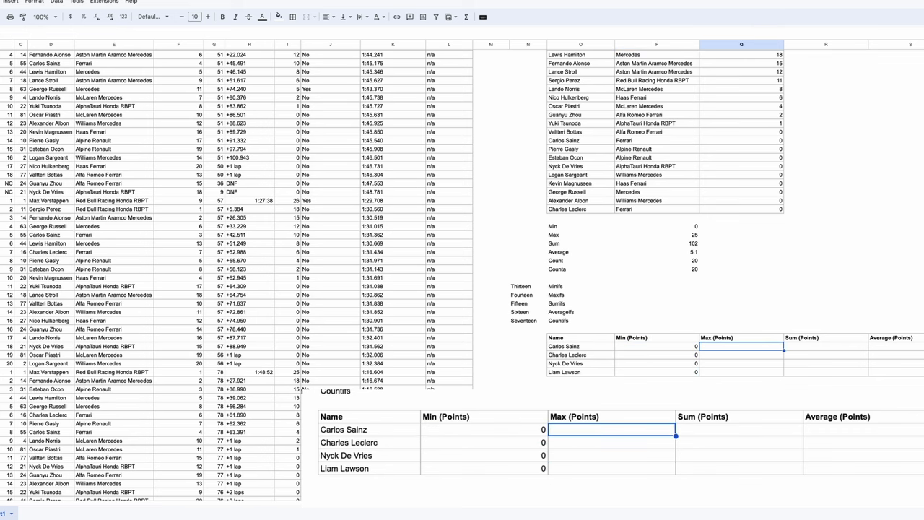
text(=maxifs()
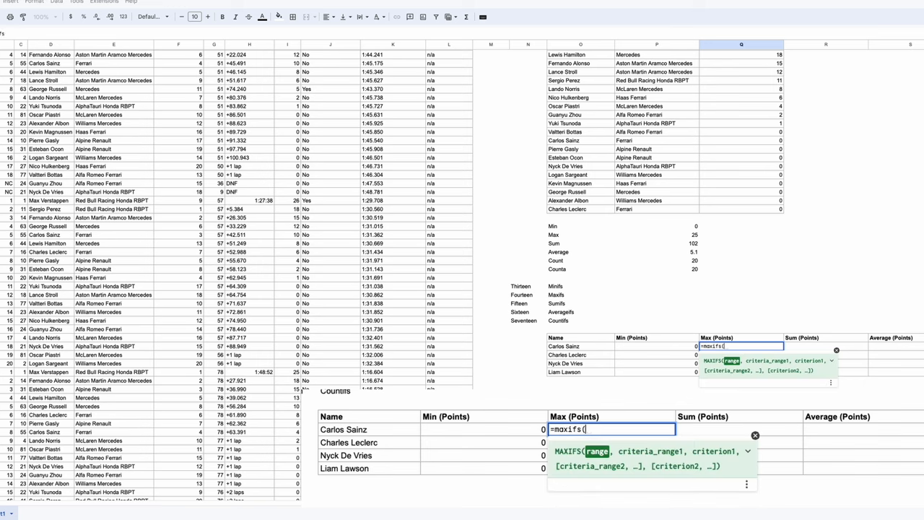
click(287, 43)
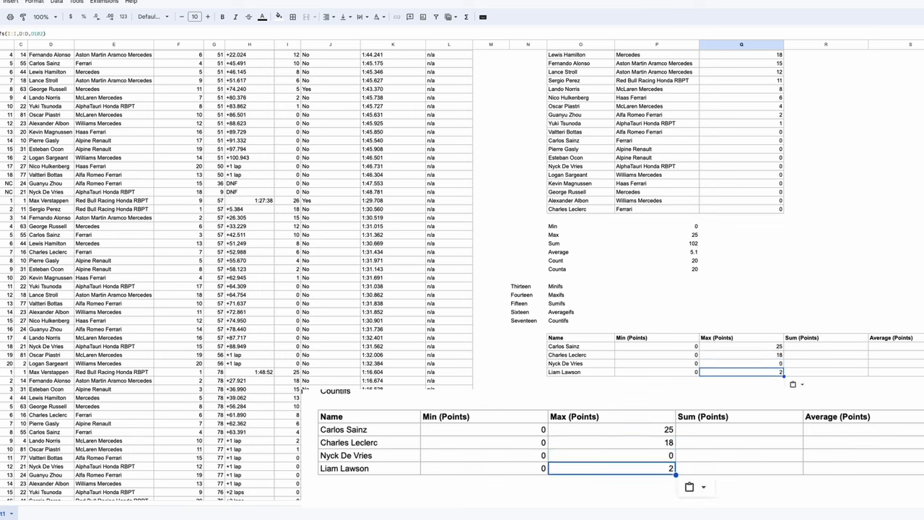
mouse_move(909, 448)
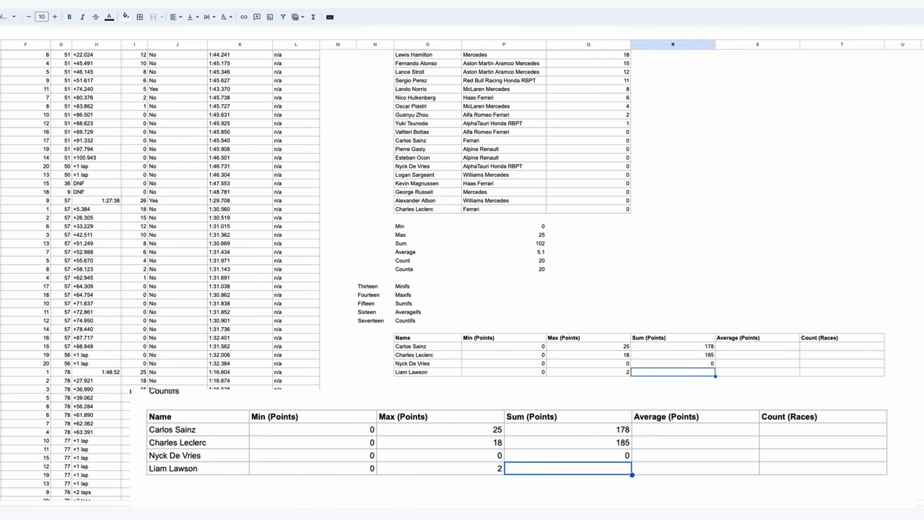
Enter AVERAGEIFS and COUNTIFS per driver, giving race counts 22, 22, 10 and 5.
key(ctrl+v)
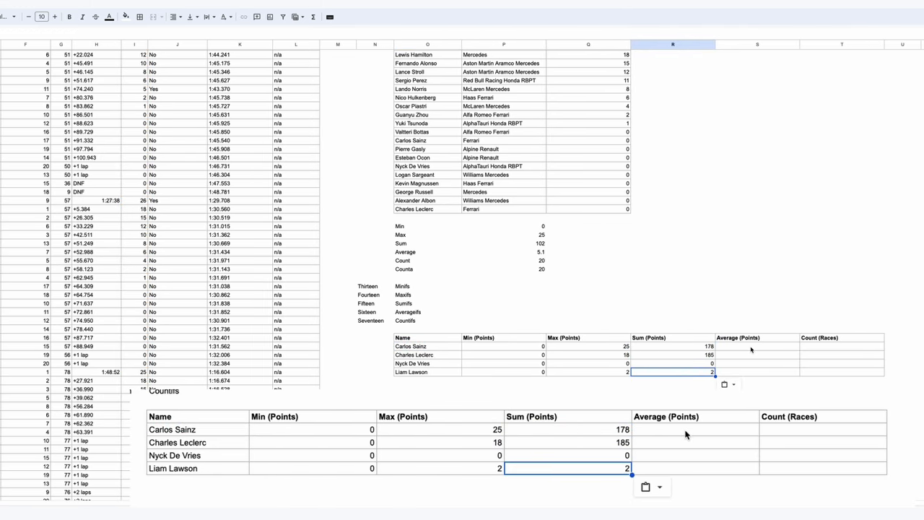
text(=average(P99:R99))
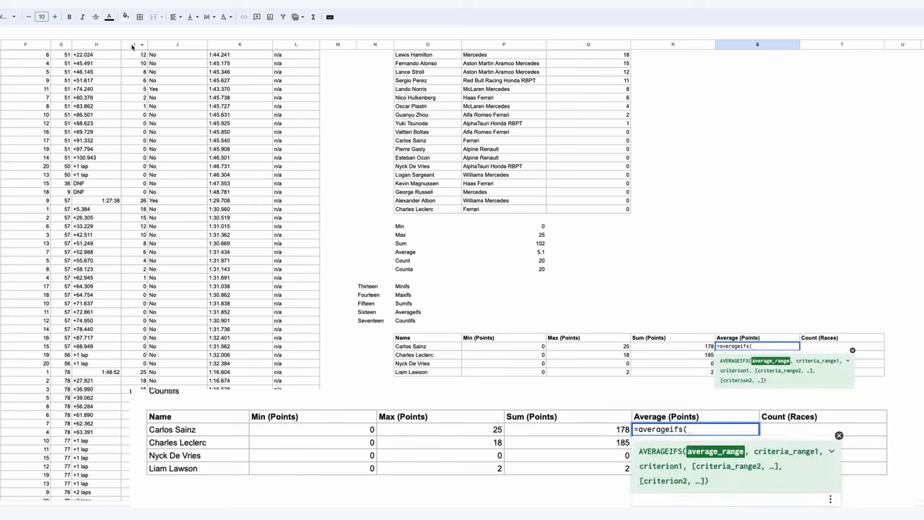
text(I:I,D:D,)
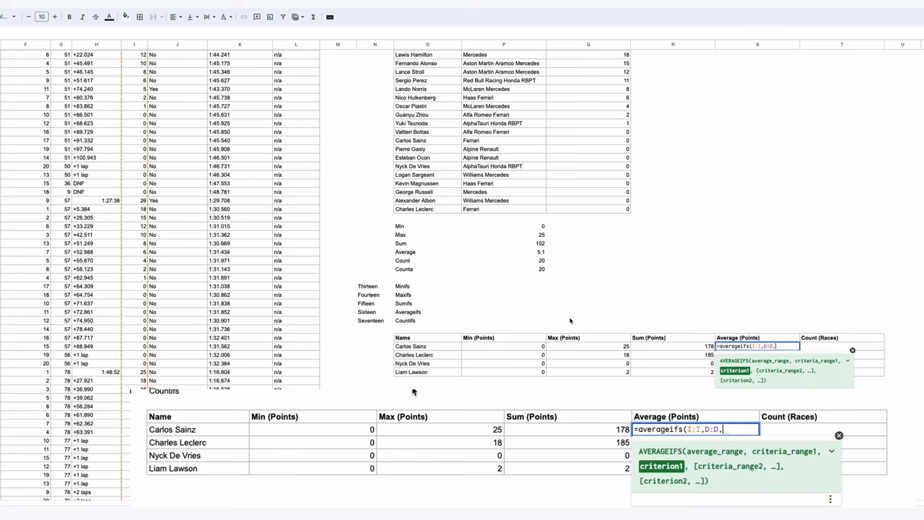
key(Enter)
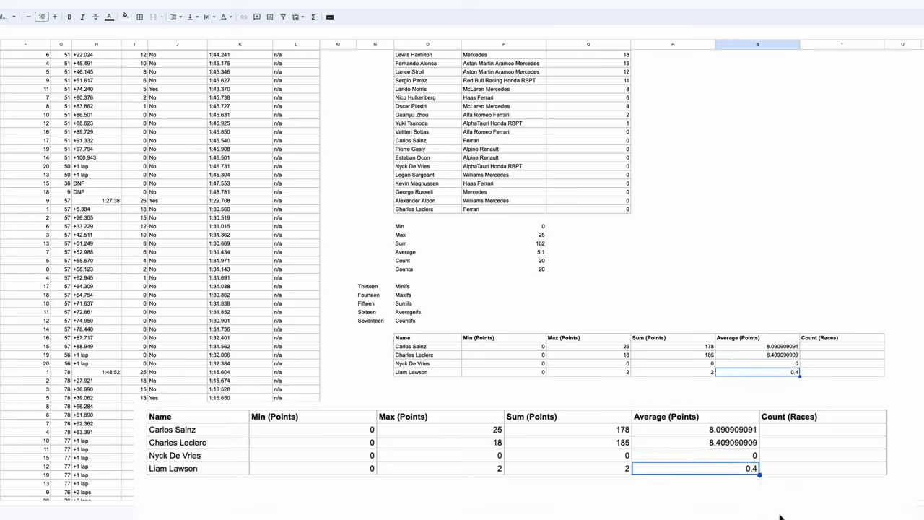
mouse_move(788, 430)
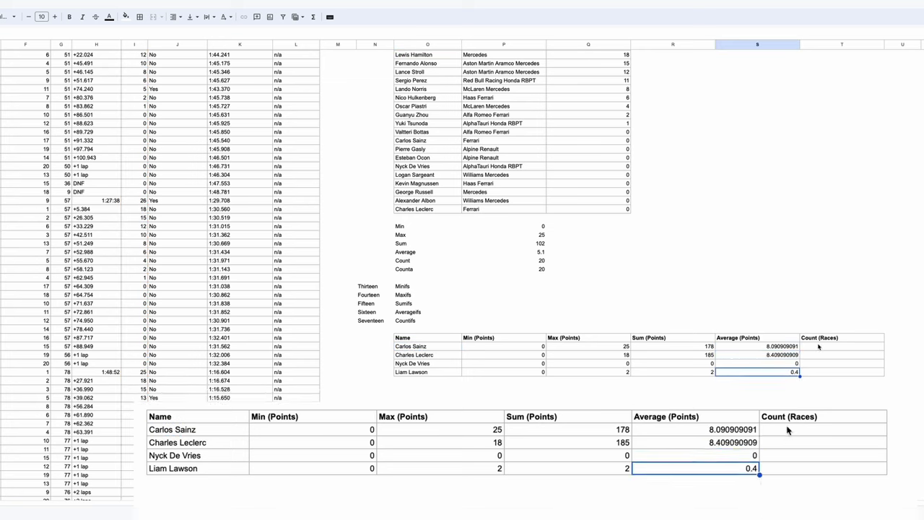
text(=countifs()
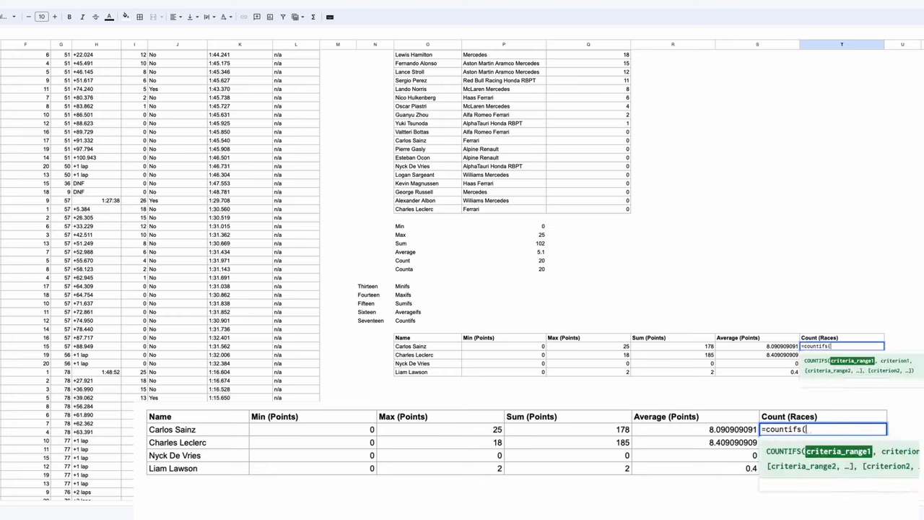
text(D:D,)
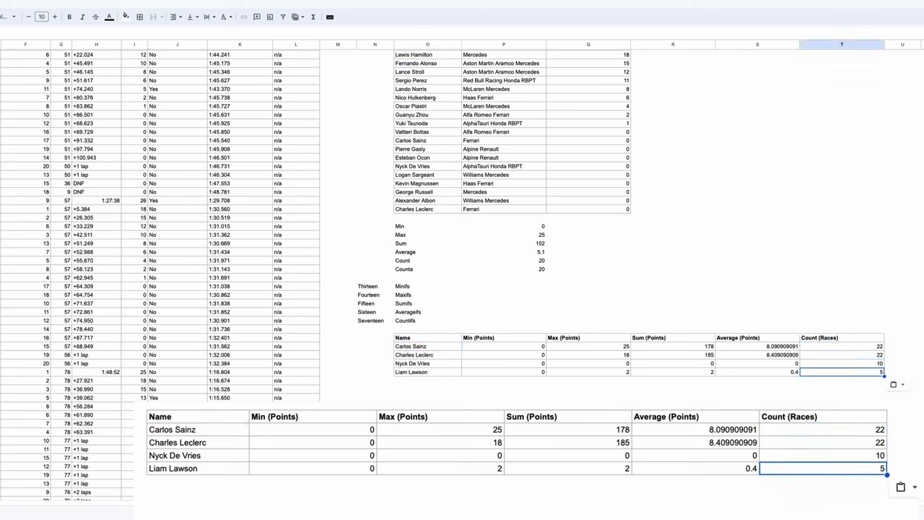
mouse_move(806, 508)
text(=offset(O106,-5)
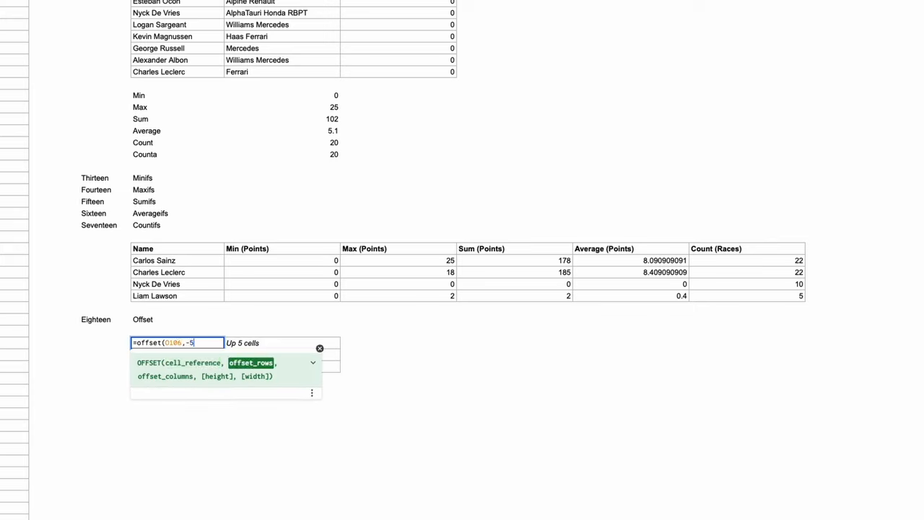
Enter OFFSET formulas from O107 shifting up 5, right 1, and up 9 right 3 to return Nyck De Vries, 'Right 1 cell' and 178.
text(,0,1,1)
click(178, 355)
text(=offset()
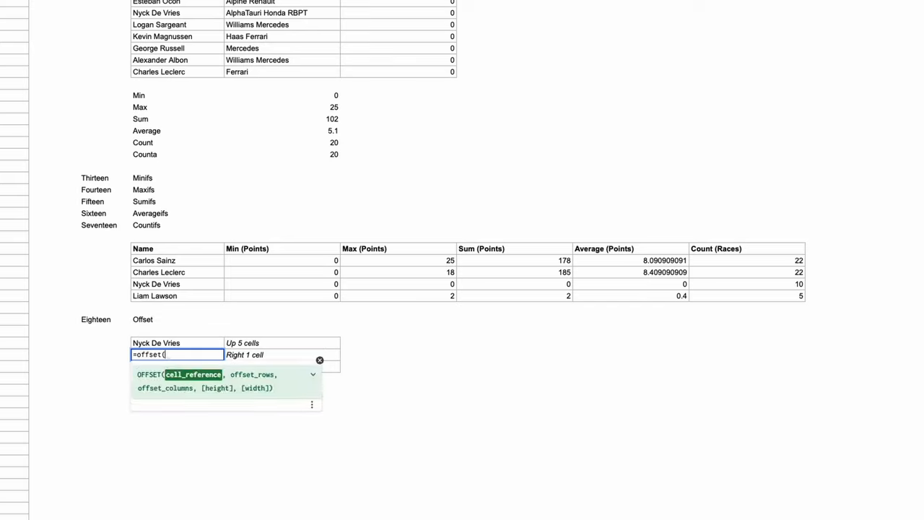
text(O107,0,)
click(177, 366)
text(=offset(O108)
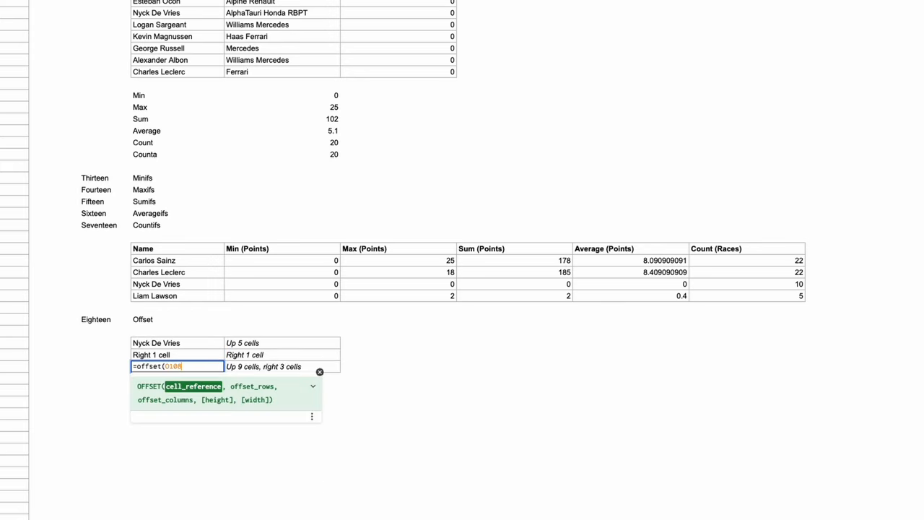
text(,-9,)
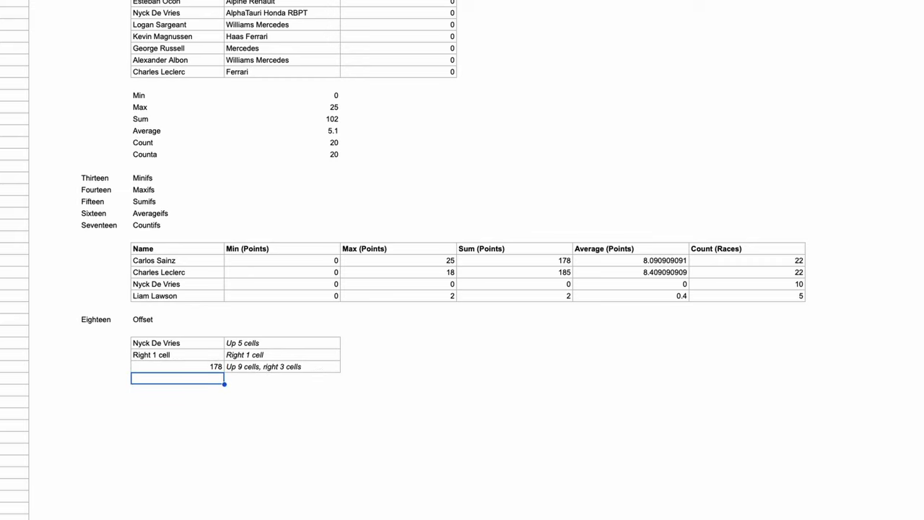
text(=offset(o110)
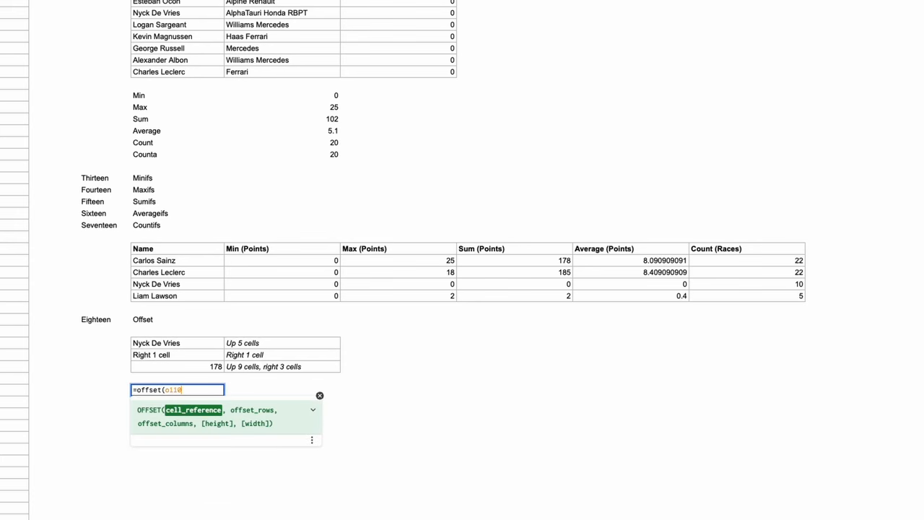
text(-4,0,)
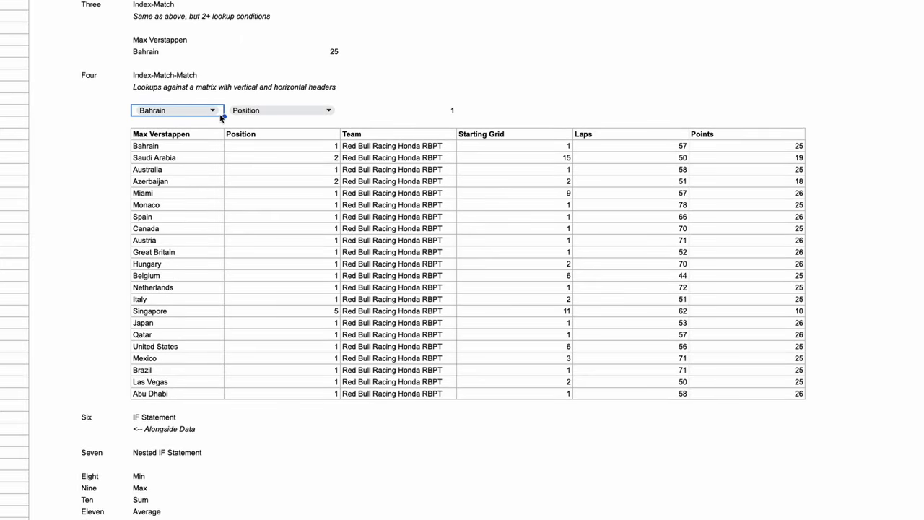
Enter =OFFSET(A1,MATCH(O115,A:A,0)-1,0,20,5) to spill the chosen race's 20x5 results block.
scroll(down, 3)
text(=)
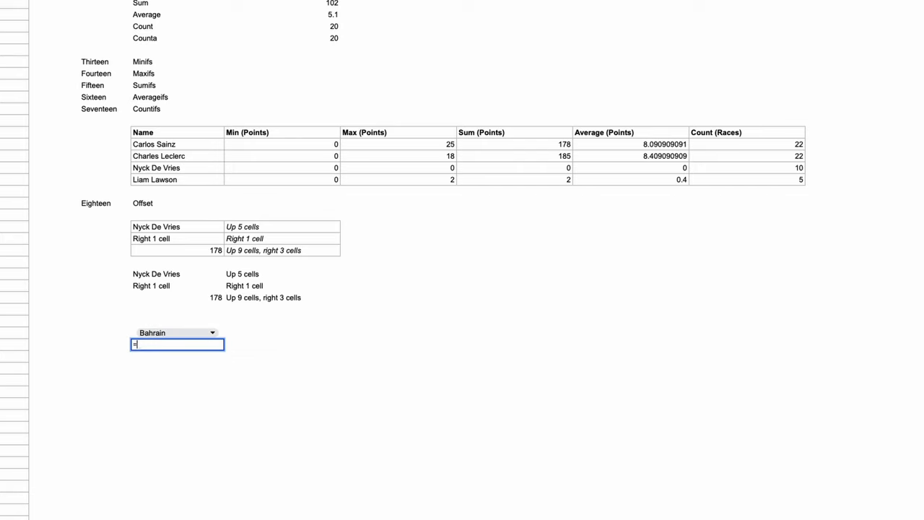
text(offset()
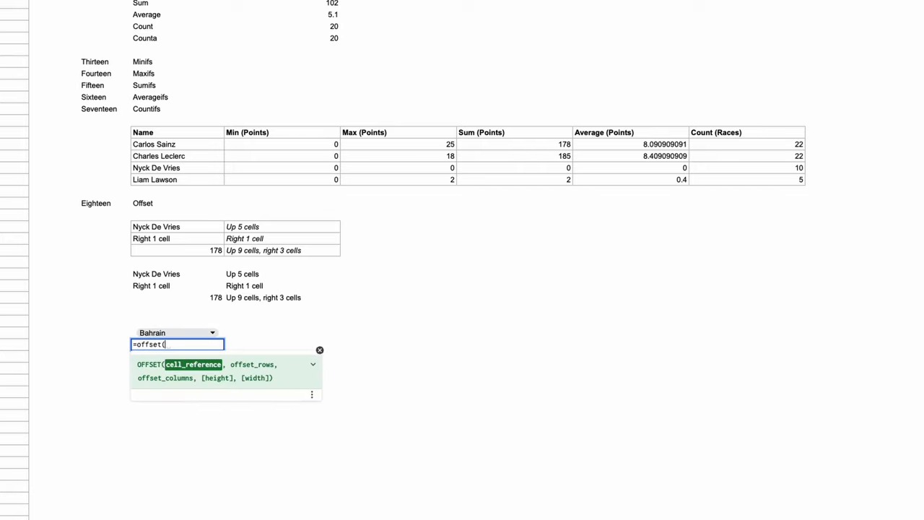
text(A1,m)
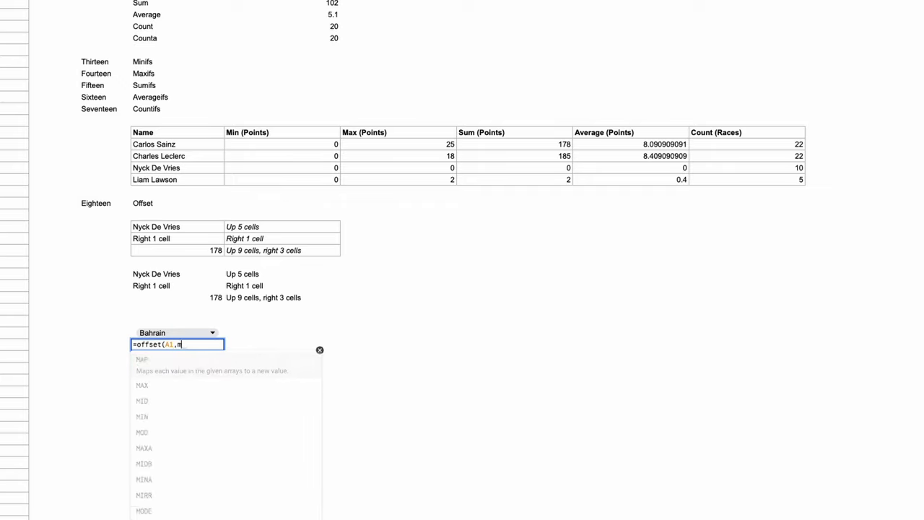
text(atch()
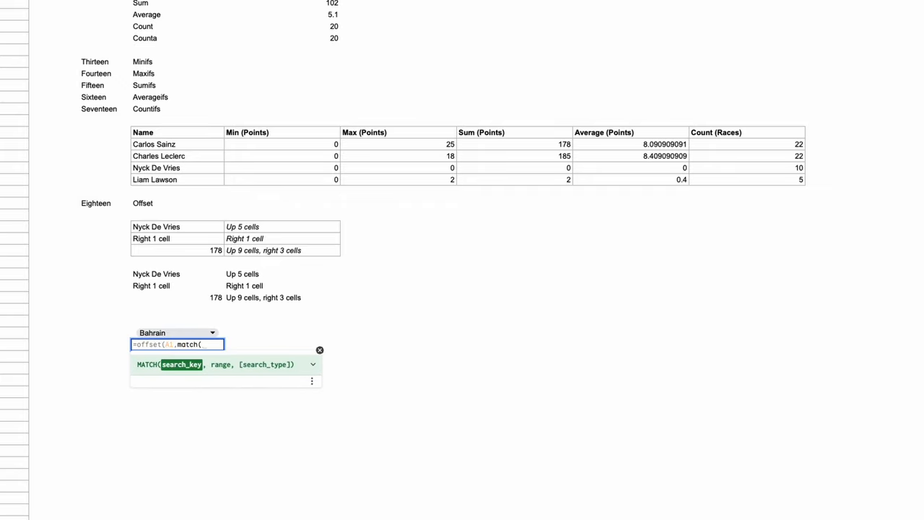
text(O115,A:A)
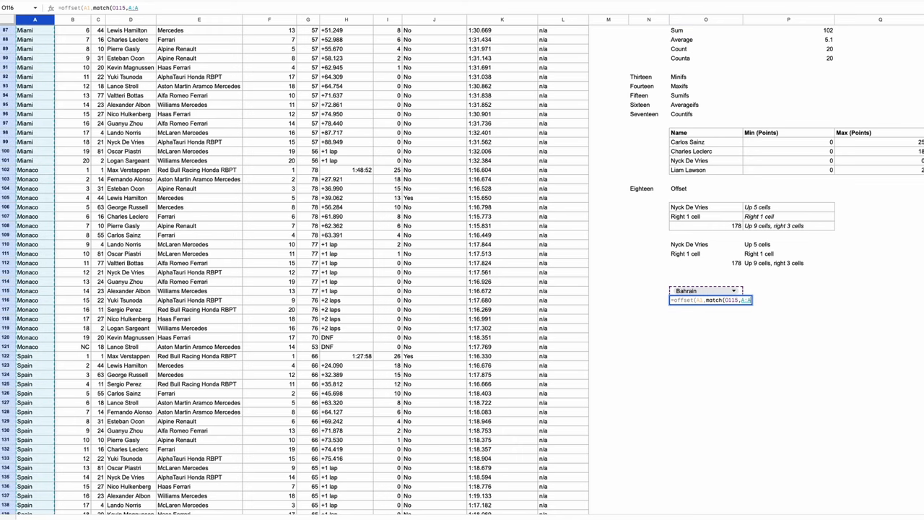
text(,0)
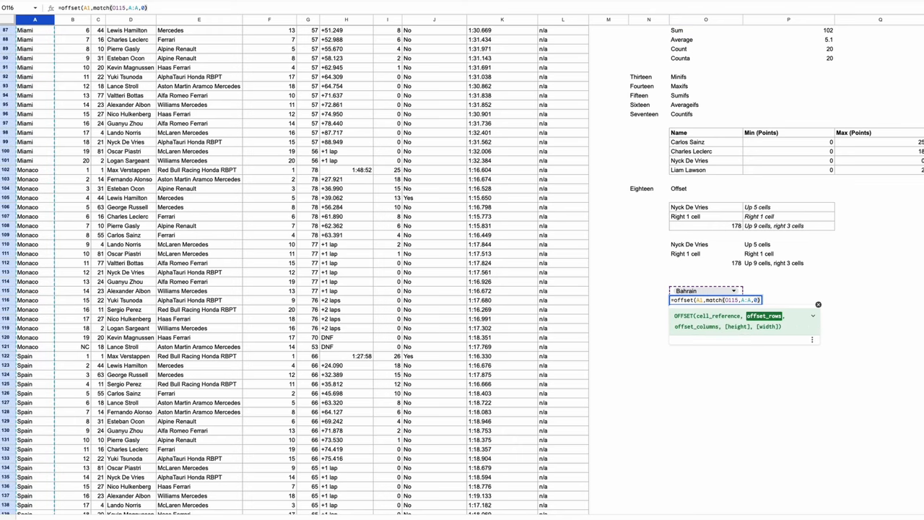
text(-1,0)
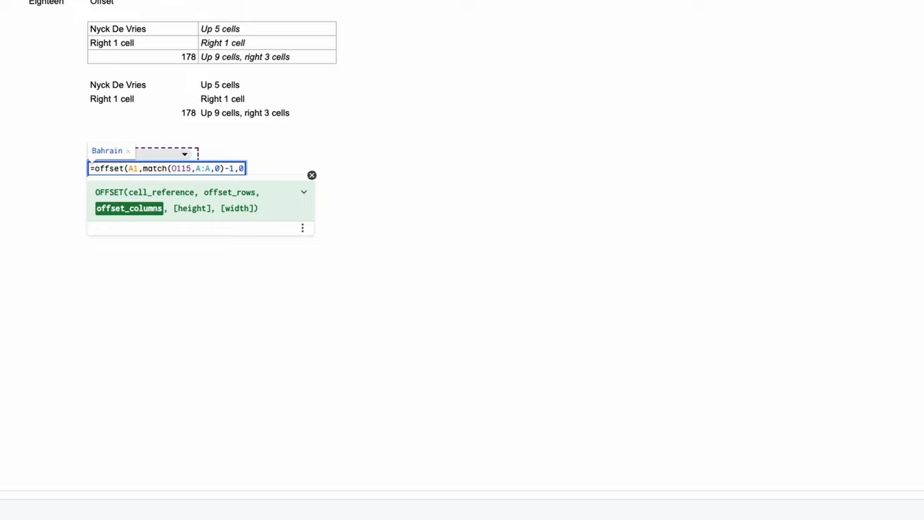
text(,20)
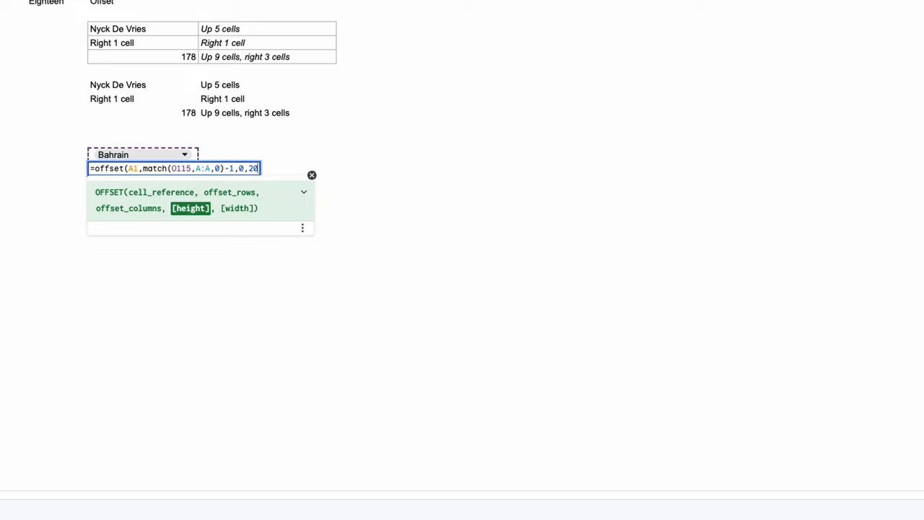
text(,5)
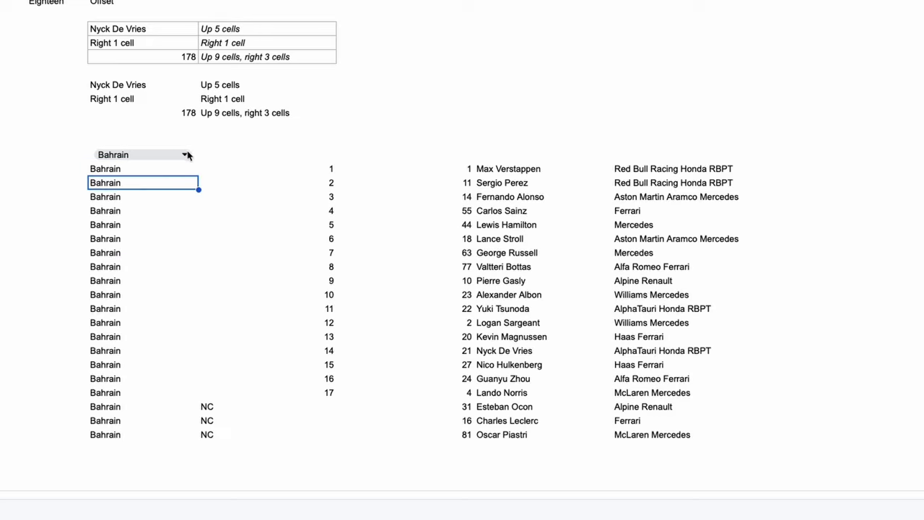
click(185, 155)
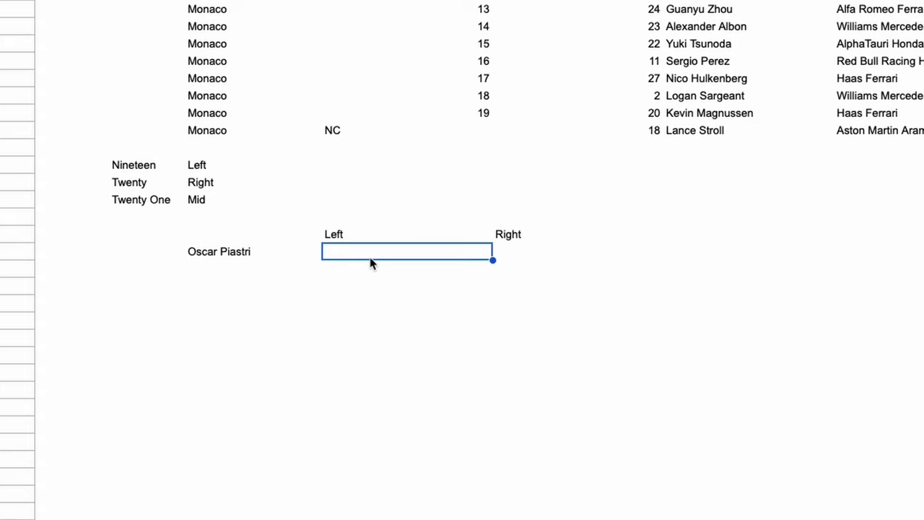
Enter a LEFT formula on Oscar Piastri returning 'Oscar', then begin the RIGHT formula.
text(=left)
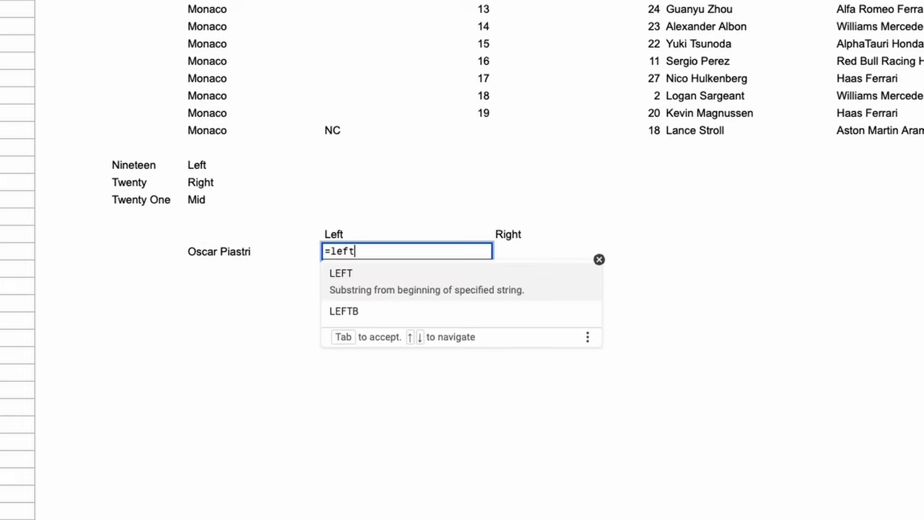
text(()
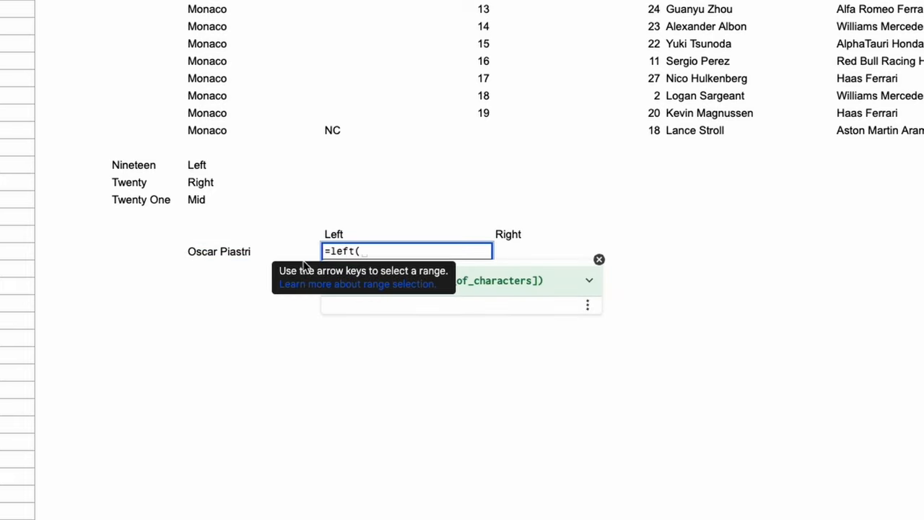
click(219, 251)
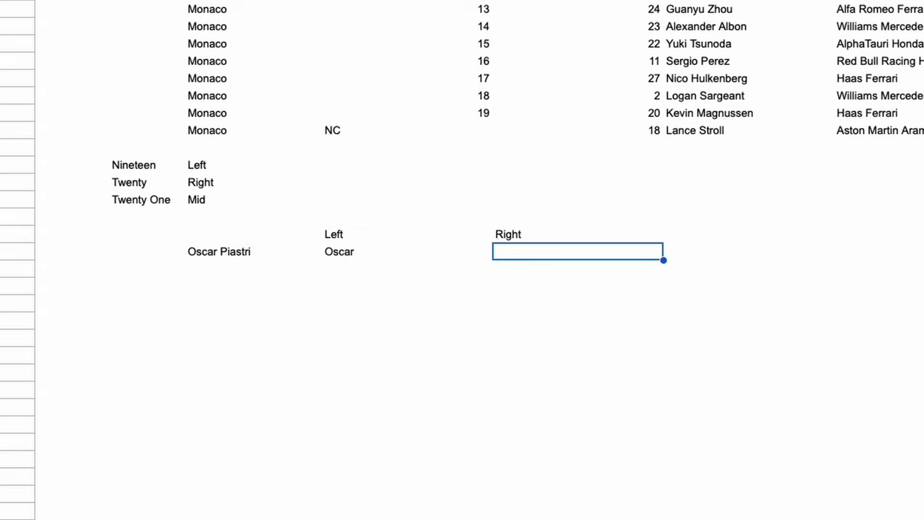
text(=rig)
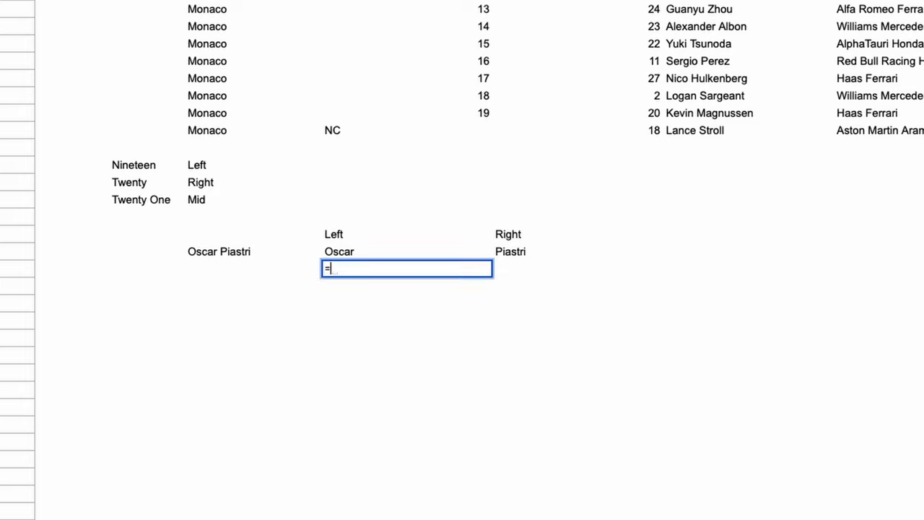
Enter =LEFT(O142,SEARCH(" ",O142)) to extract first names Oscar and Valtteri.
text(left()
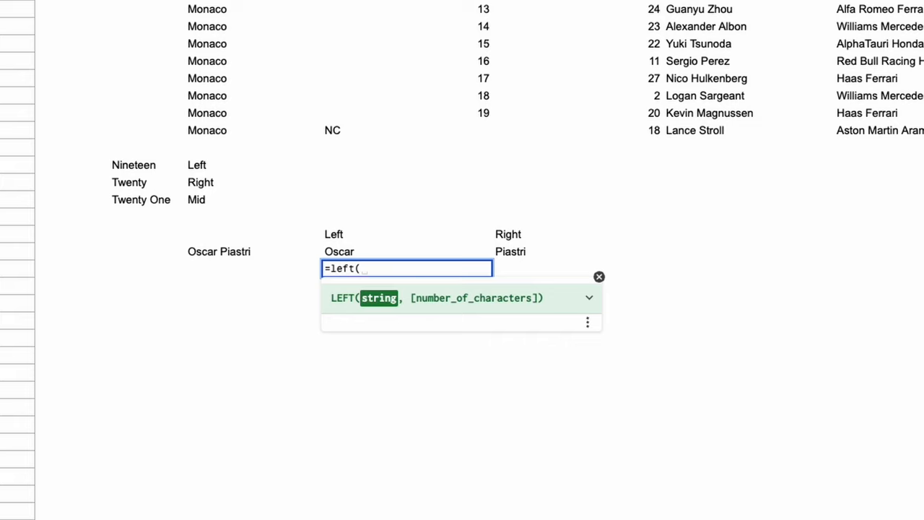
click(220, 251)
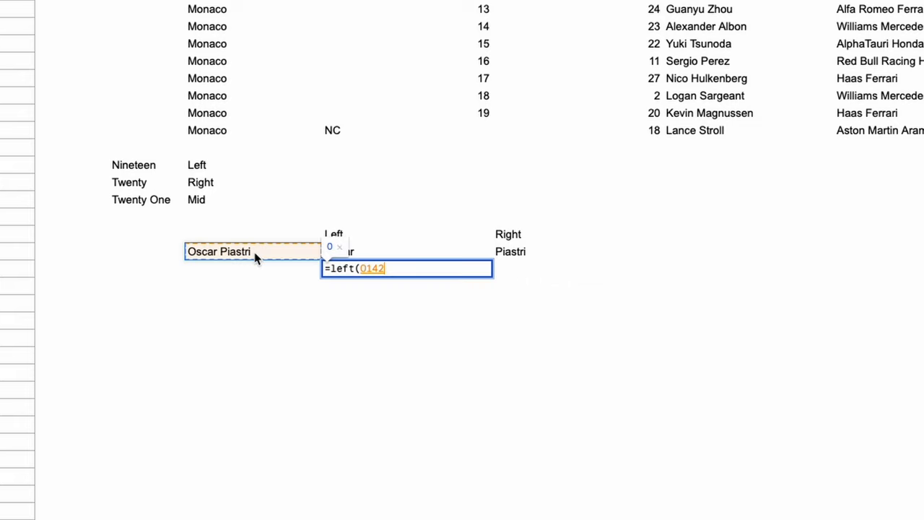
text(,)
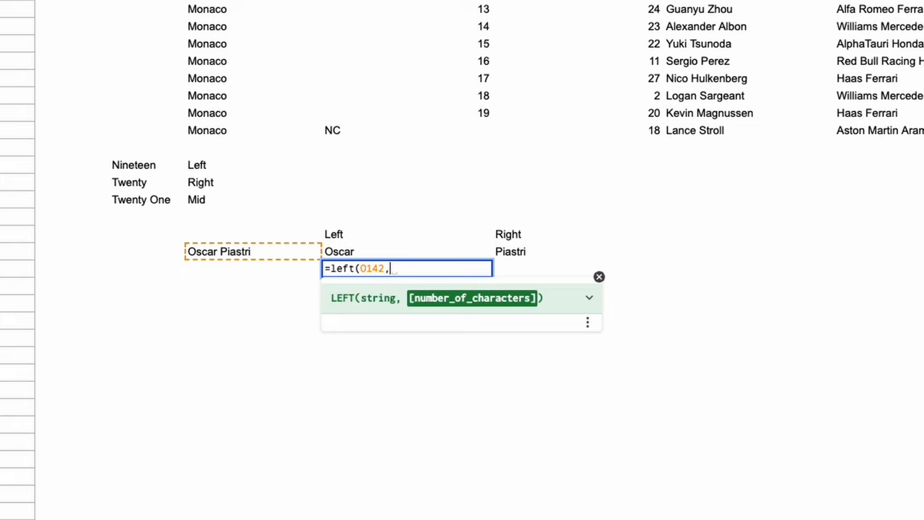
text(search()
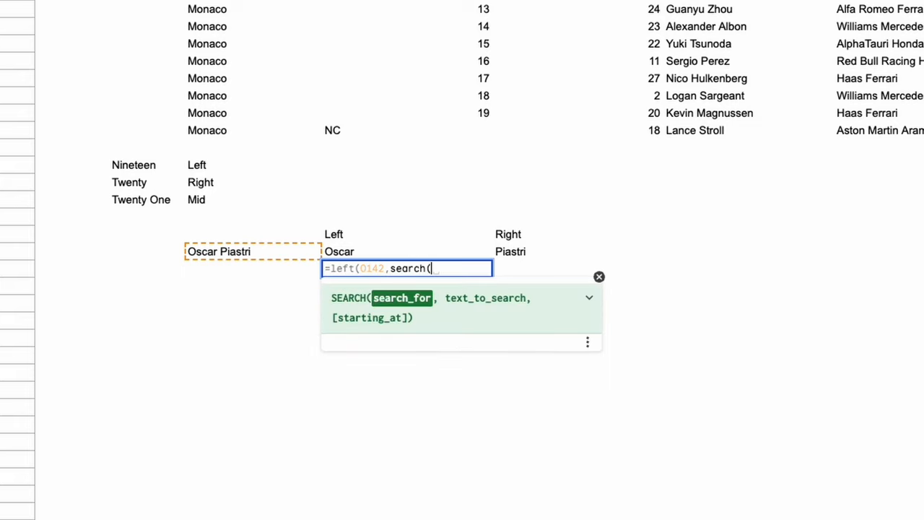
text(" ",O142)
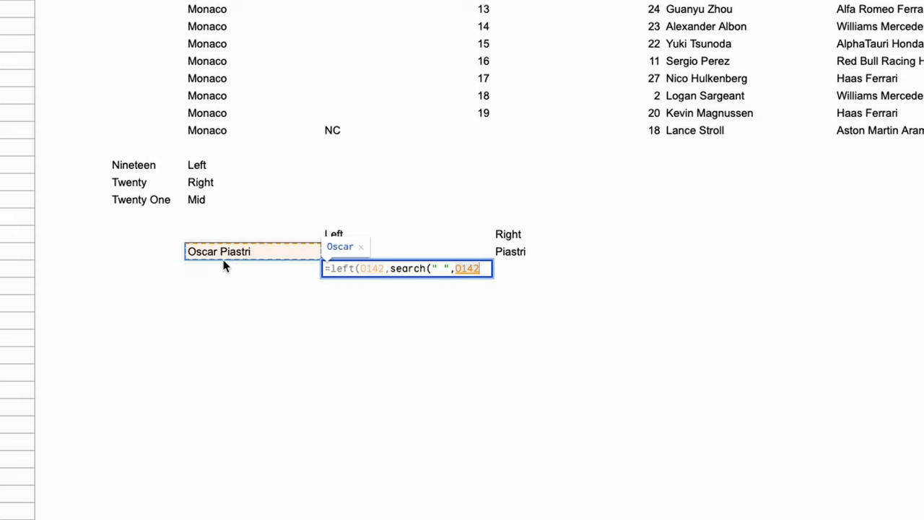
key(enter)
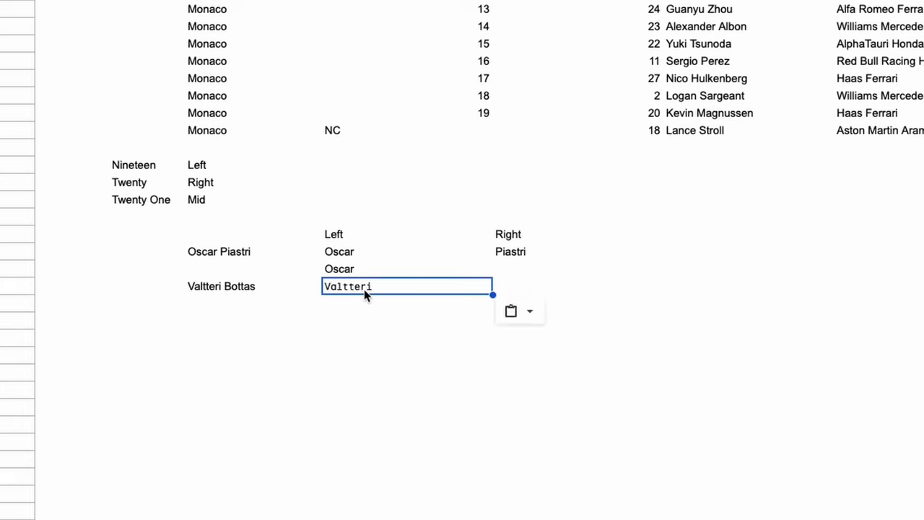
text(=right()
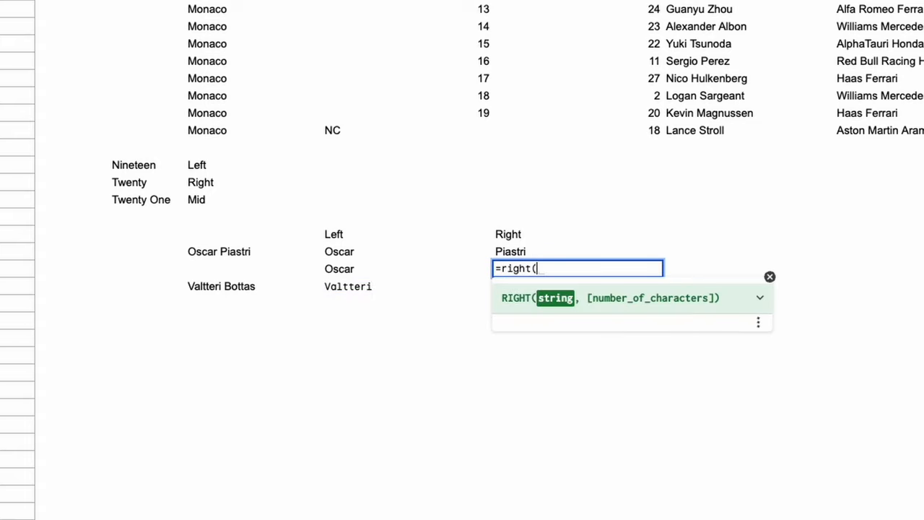
Enter =RIGHT(O142,LEN(O142)-SEARCH(" ",O142)) to return the surnames Piastri and Bottas.
click(219, 251)
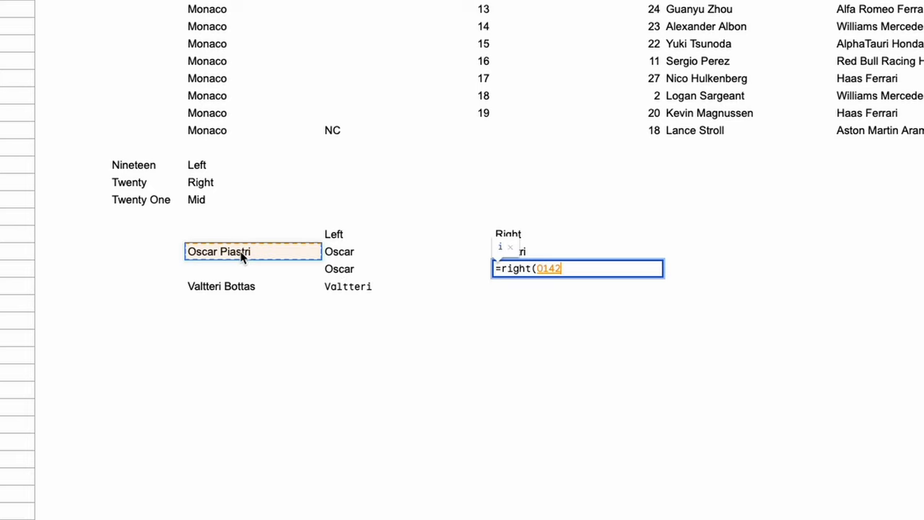
text(,)
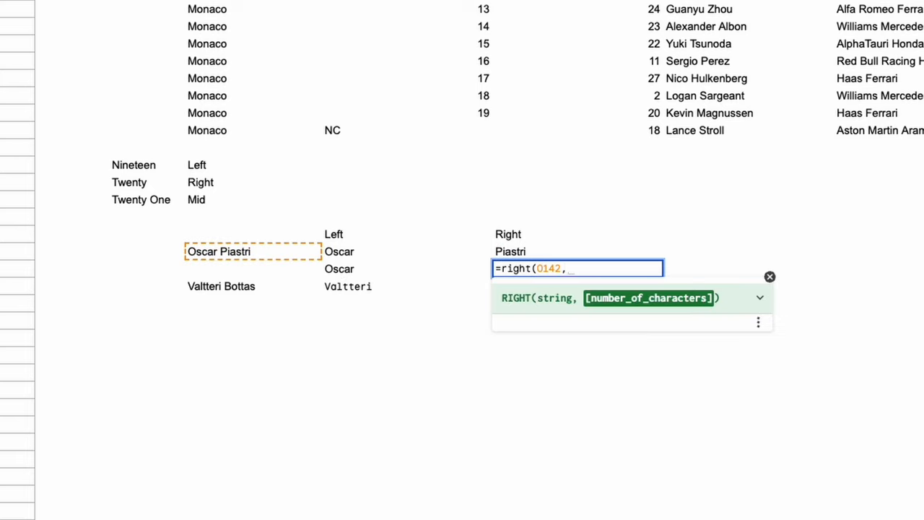
text(len()
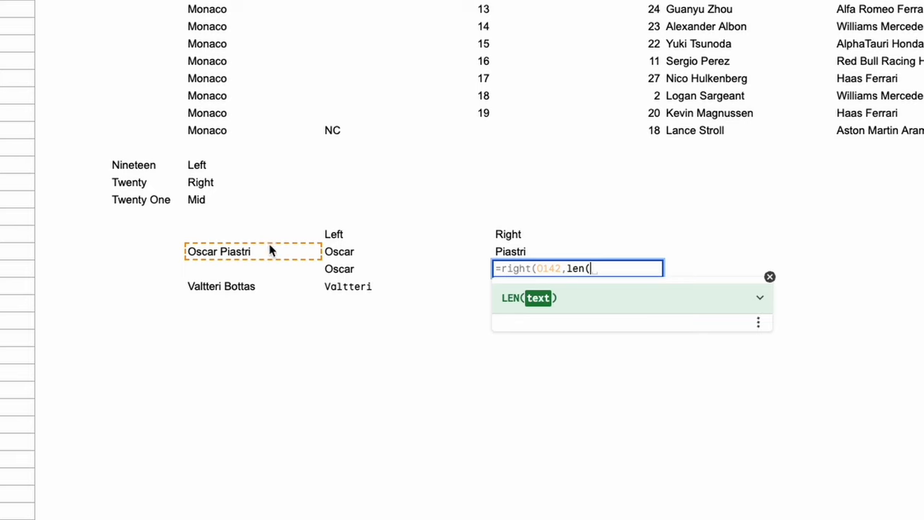
text(O142)-)
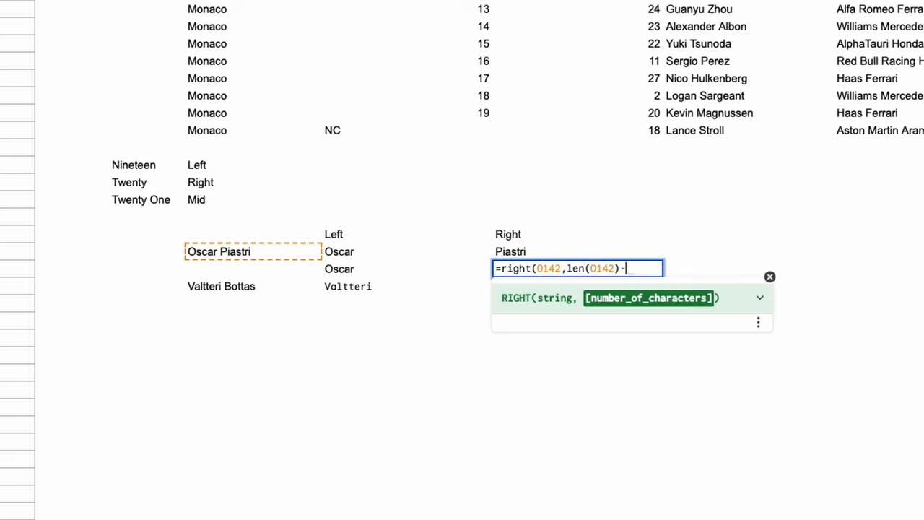
text(search(" ")
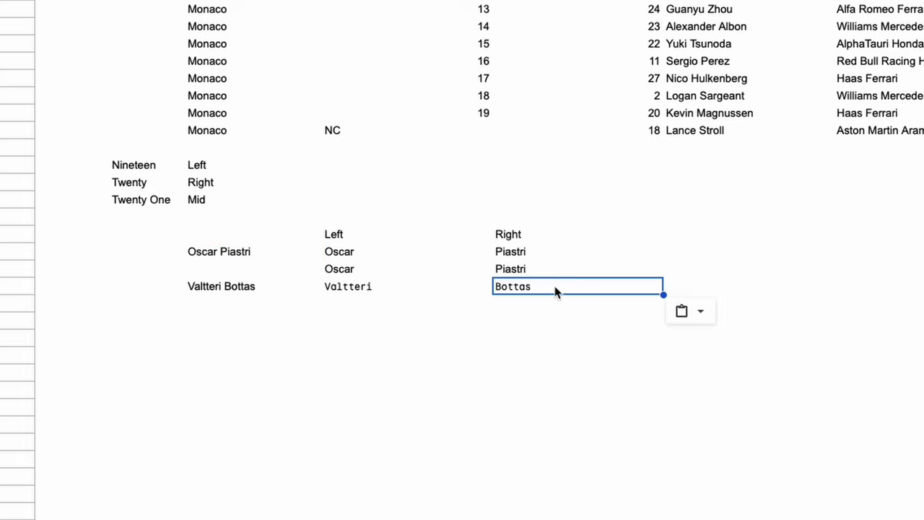
text(=mid()
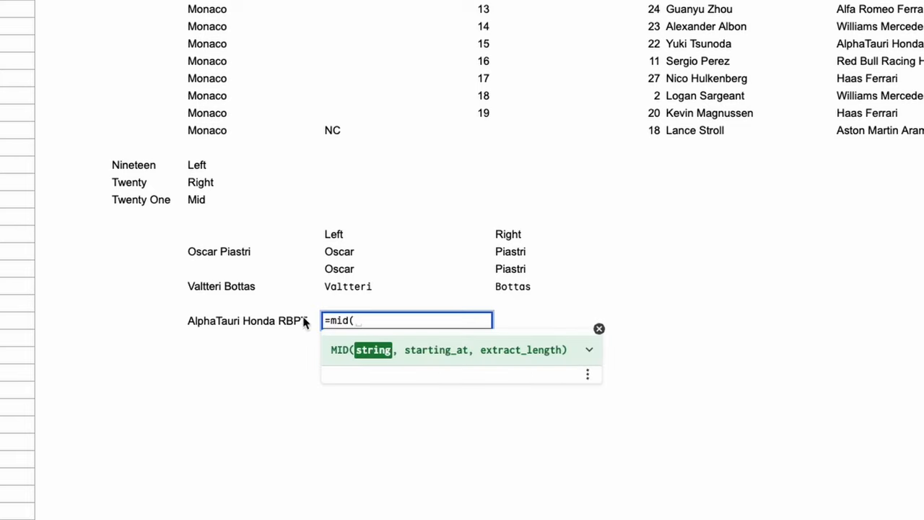
Reference the AlphaTauri Honda RBPT cell in the MID formula with start position 12.
click(248, 320)
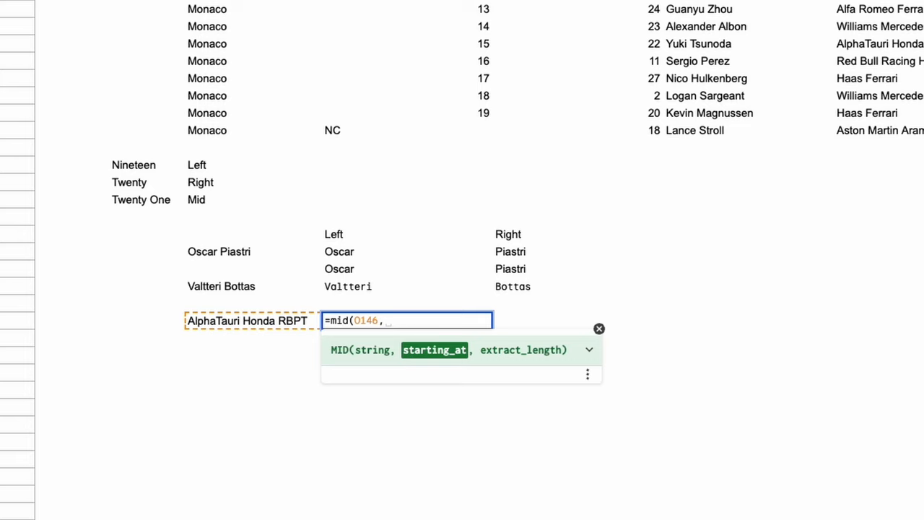
text(12,)
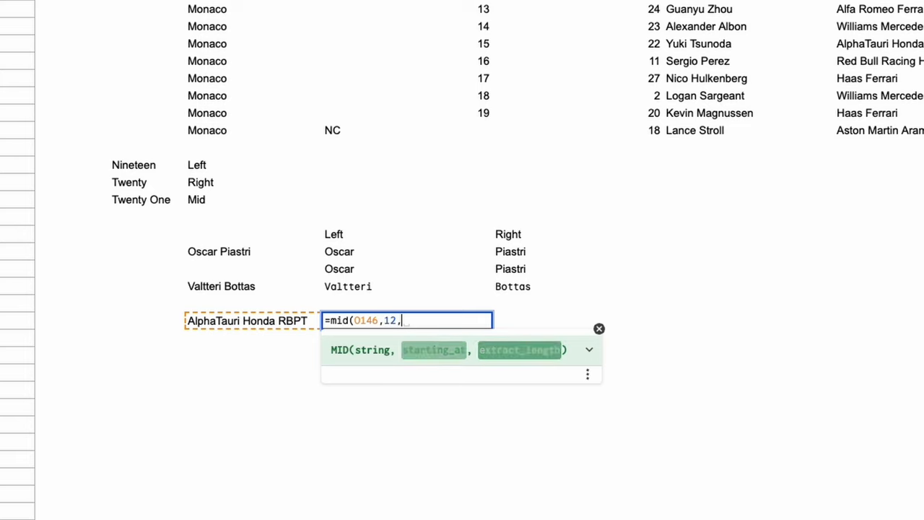